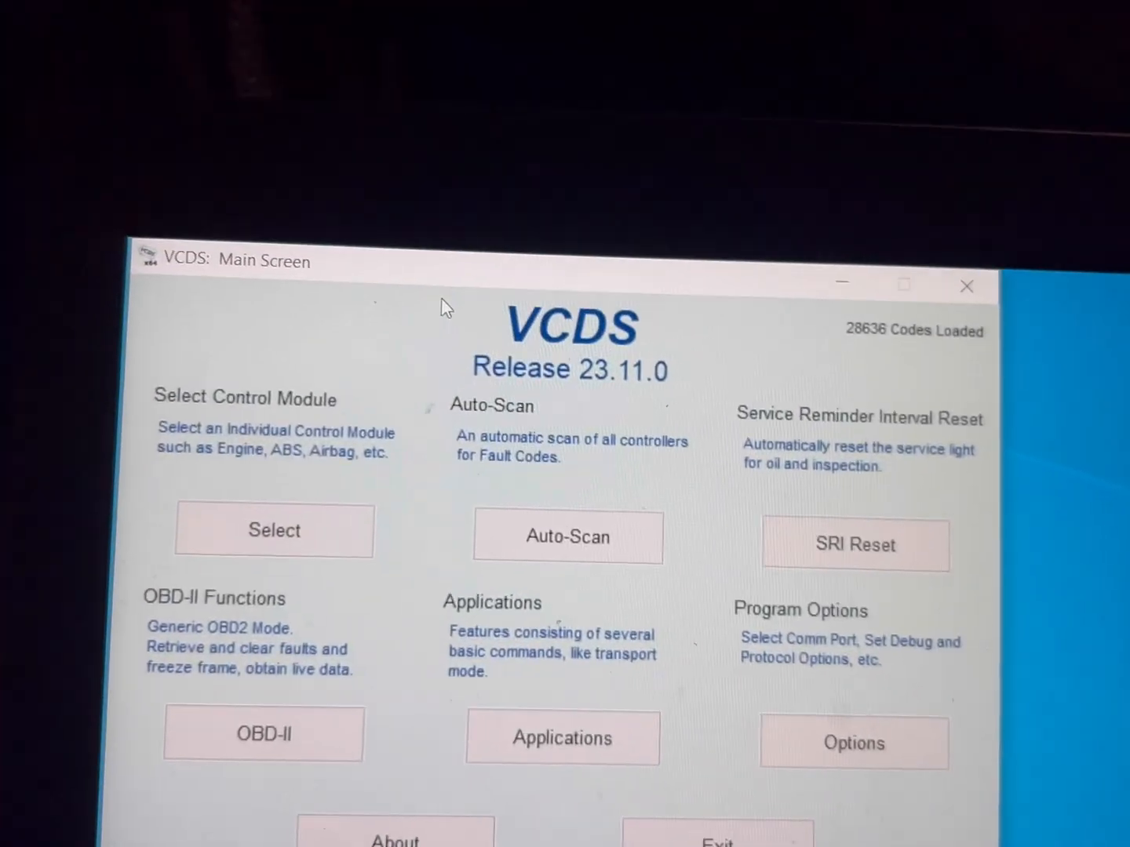
Step: Connect to the 5F Information Electronics module from the installed controller list
{"action": "left_click", "coordinate": [273, 531]}
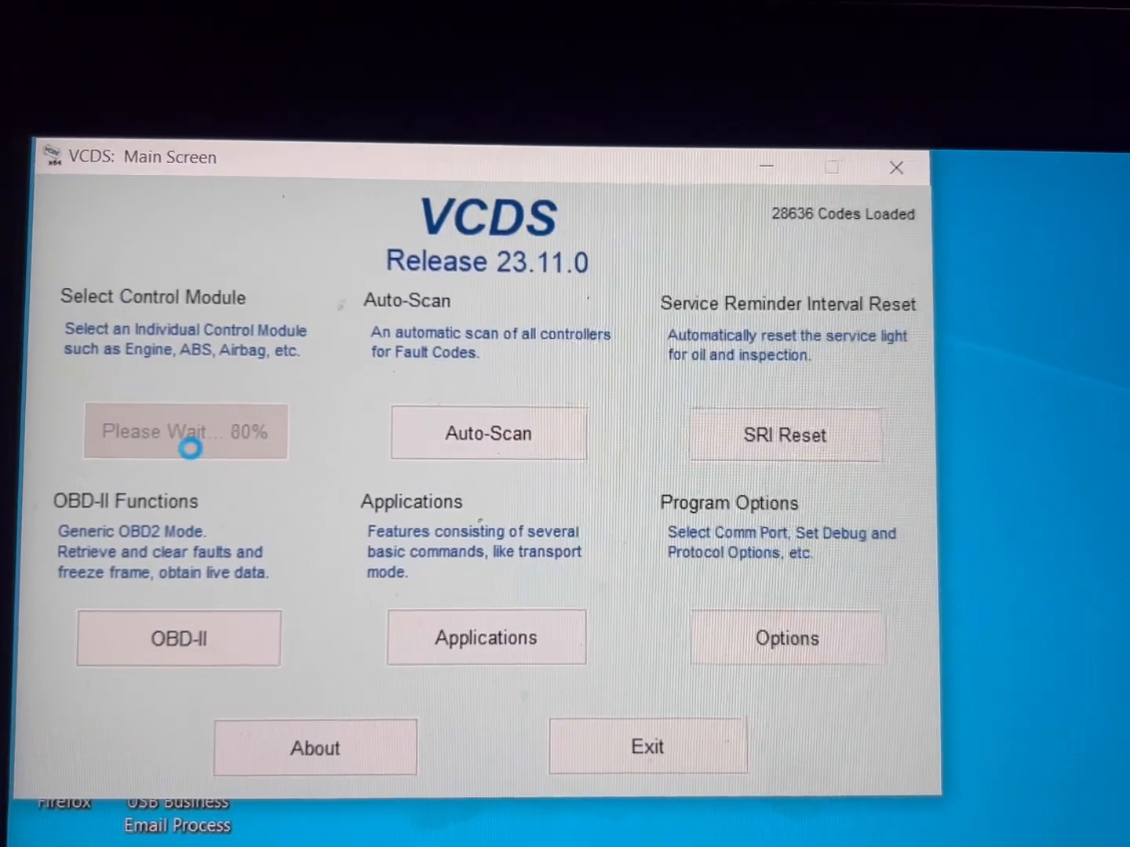
{"action": "left_click", "coordinate": [185, 433]}
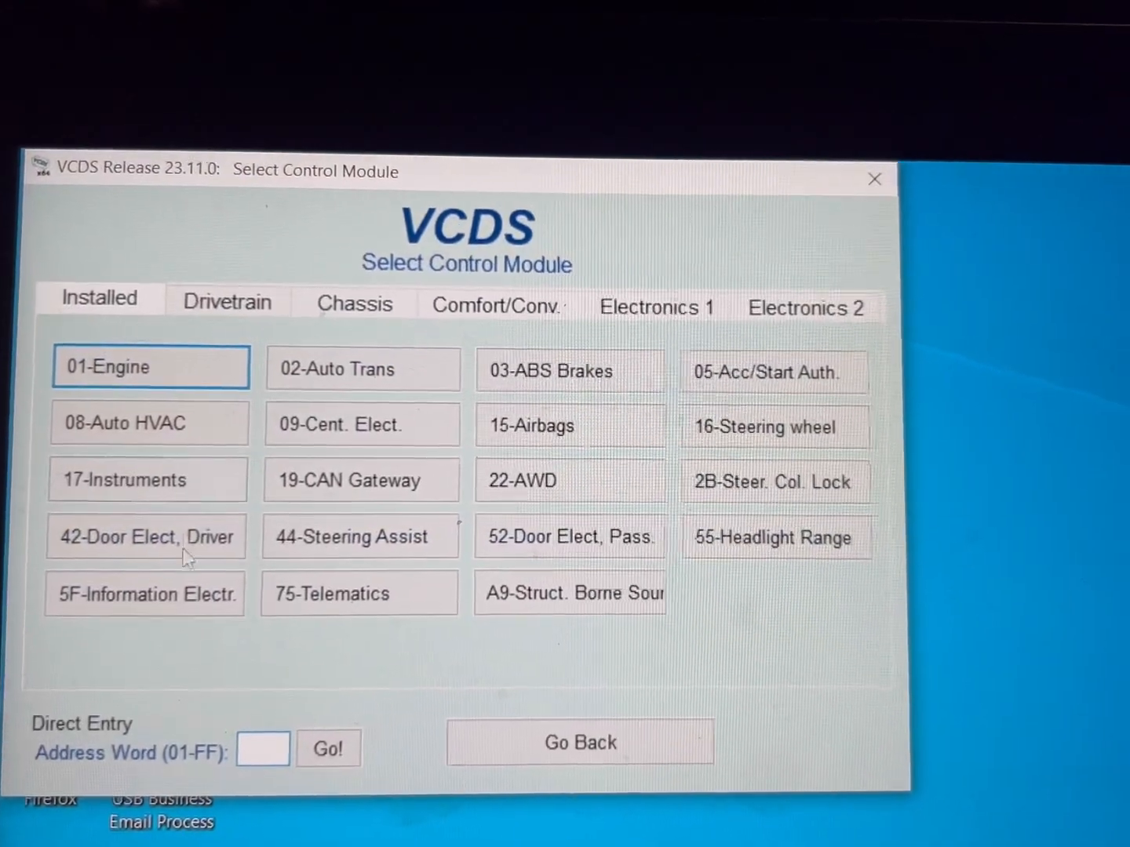
{"action": "left_click", "coordinate": [144, 593]}
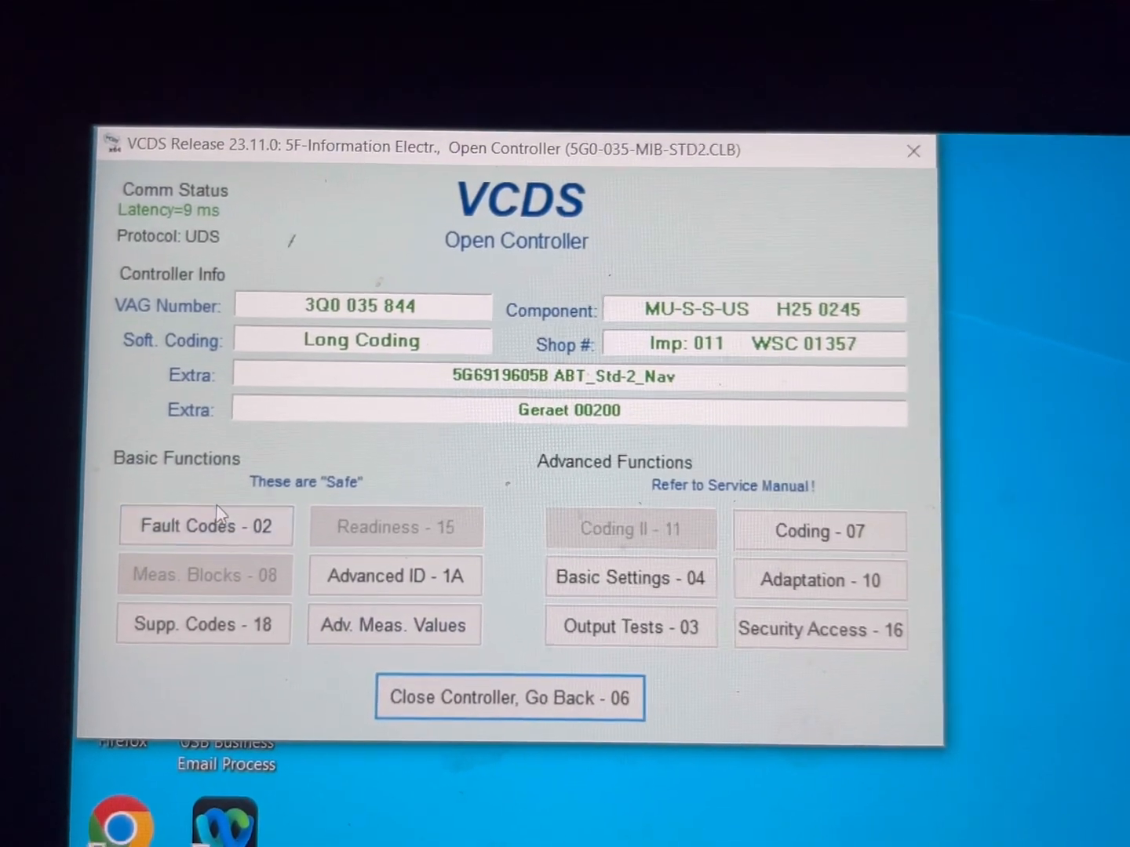
{"action": "left_click", "coordinate": [206, 526]}
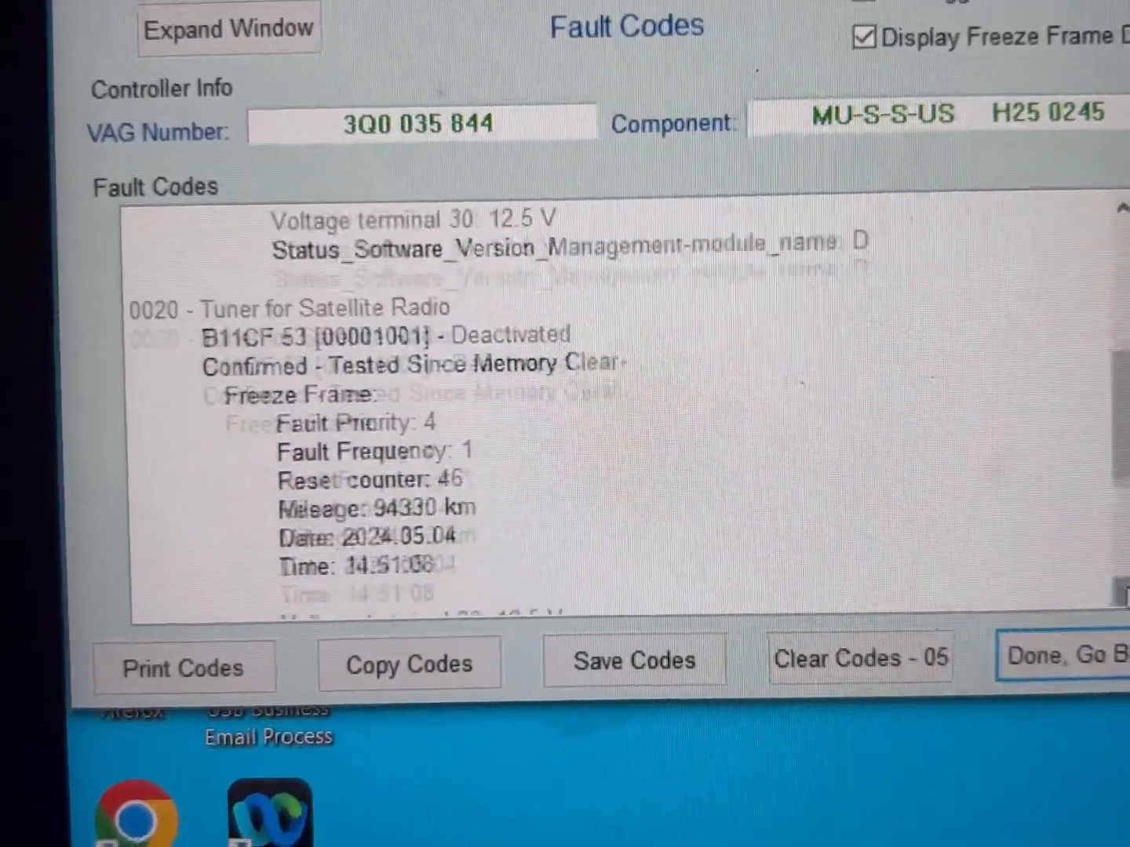
{"action": "scroll", "scroll_direction": "down", "scroll_amount": 3}
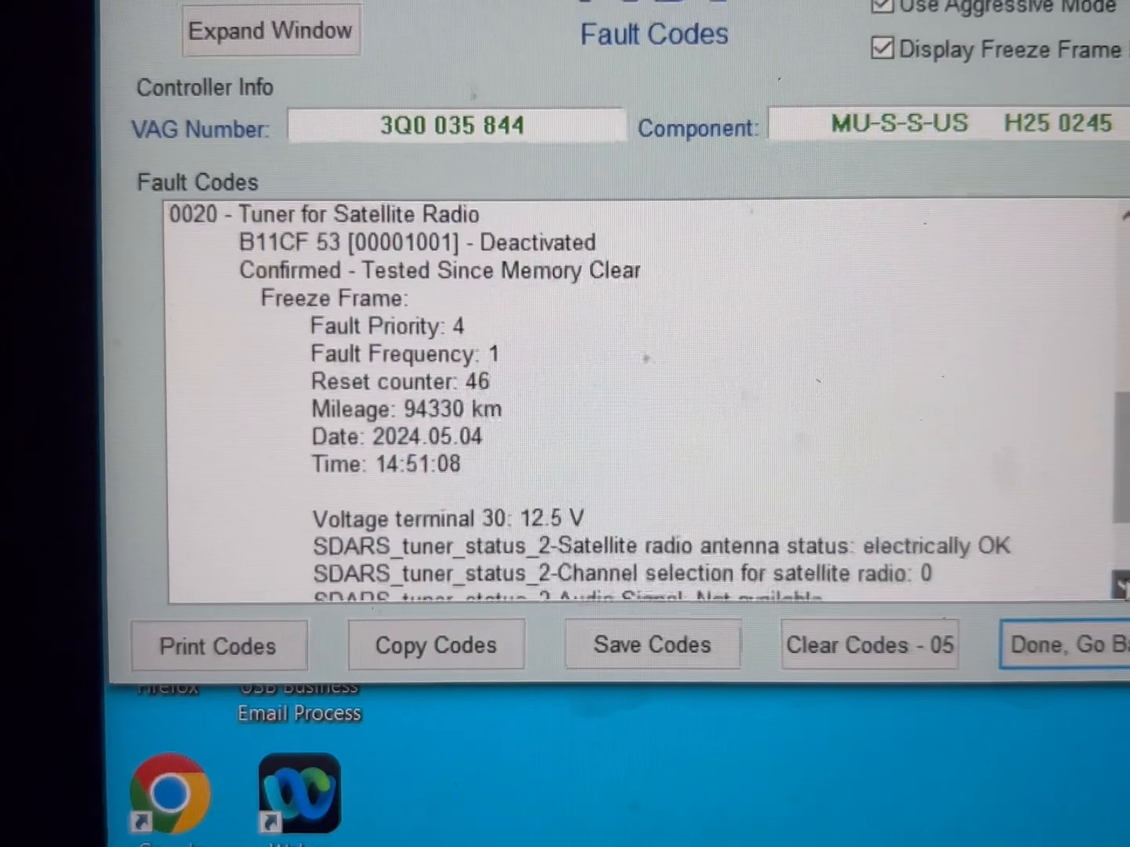
{"action": "scroll", "scroll_direction": "down", "scroll_amount": 3}
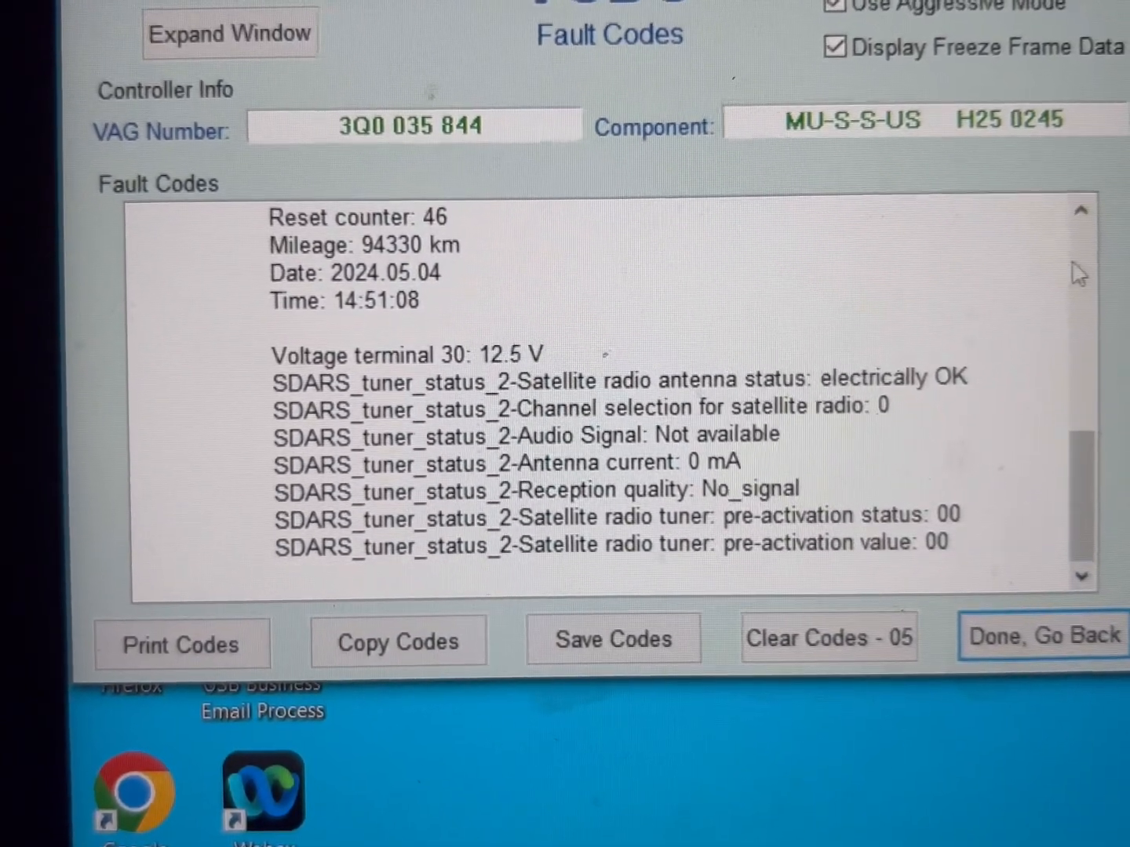
{"action": "scroll", "scroll_direction": "up", "scroll_amount": 3}
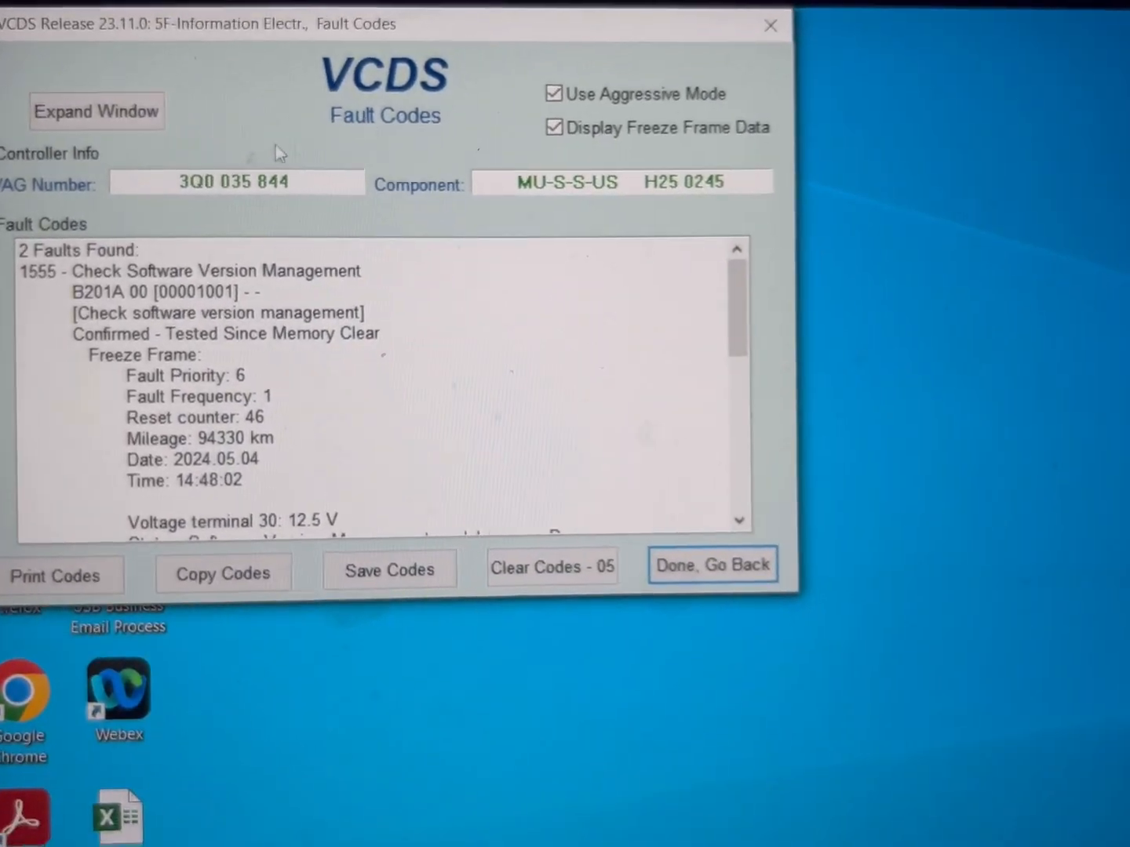
{"action": "left_click", "coordinate": [713, 565]}
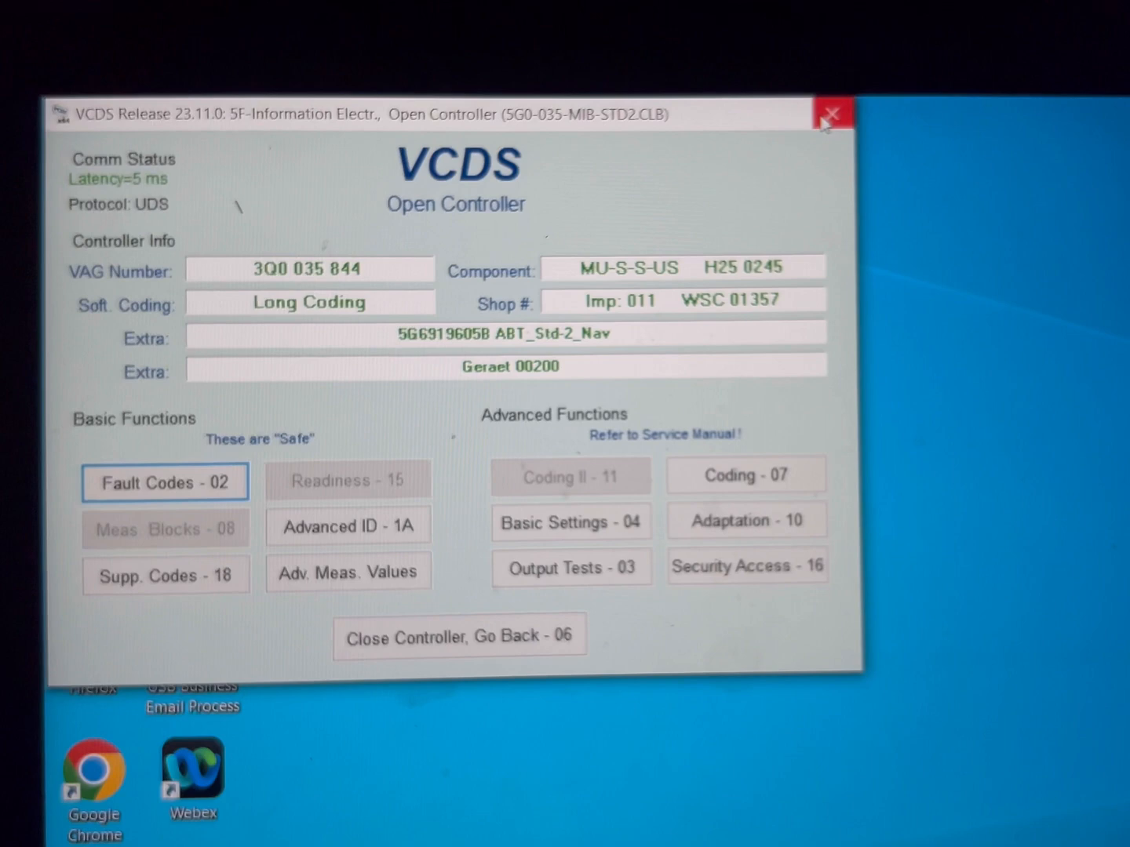
{"action": "left_click", "coordinate": [458, 635]}
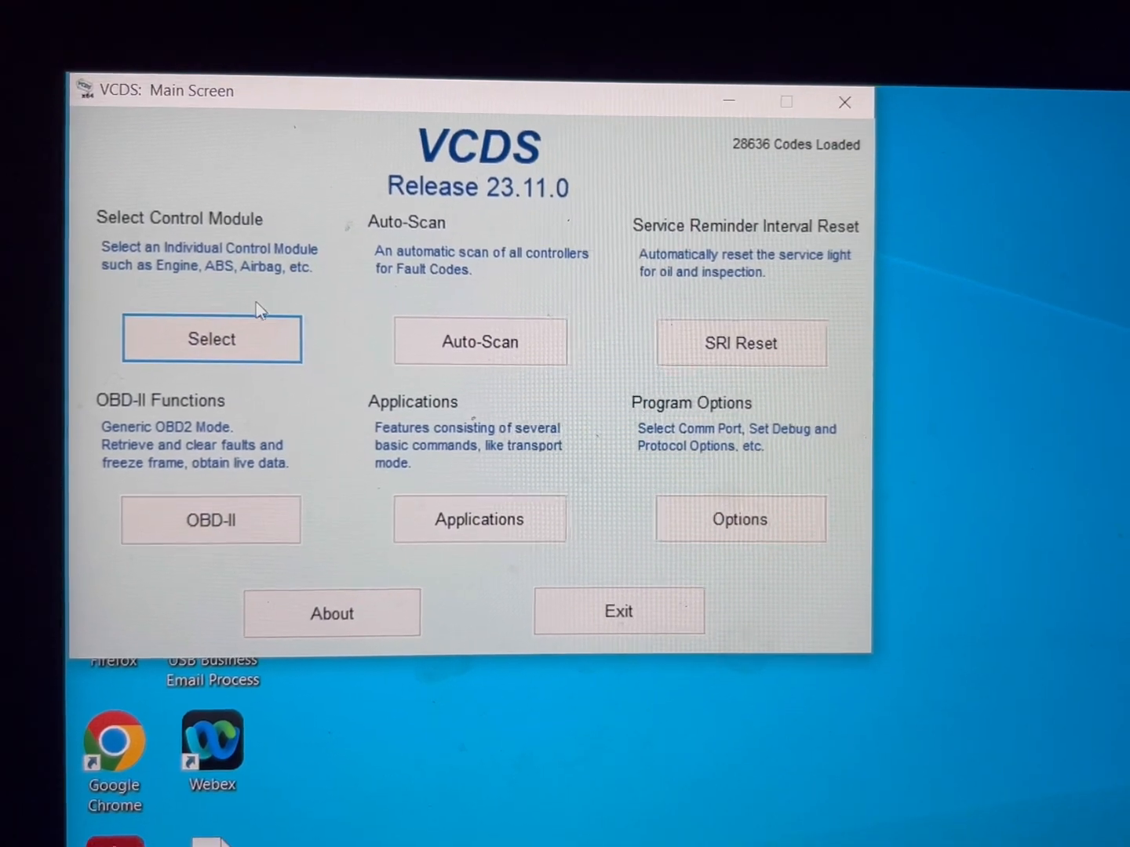
{"action": "left_click", "coordinate": [211, 339]}
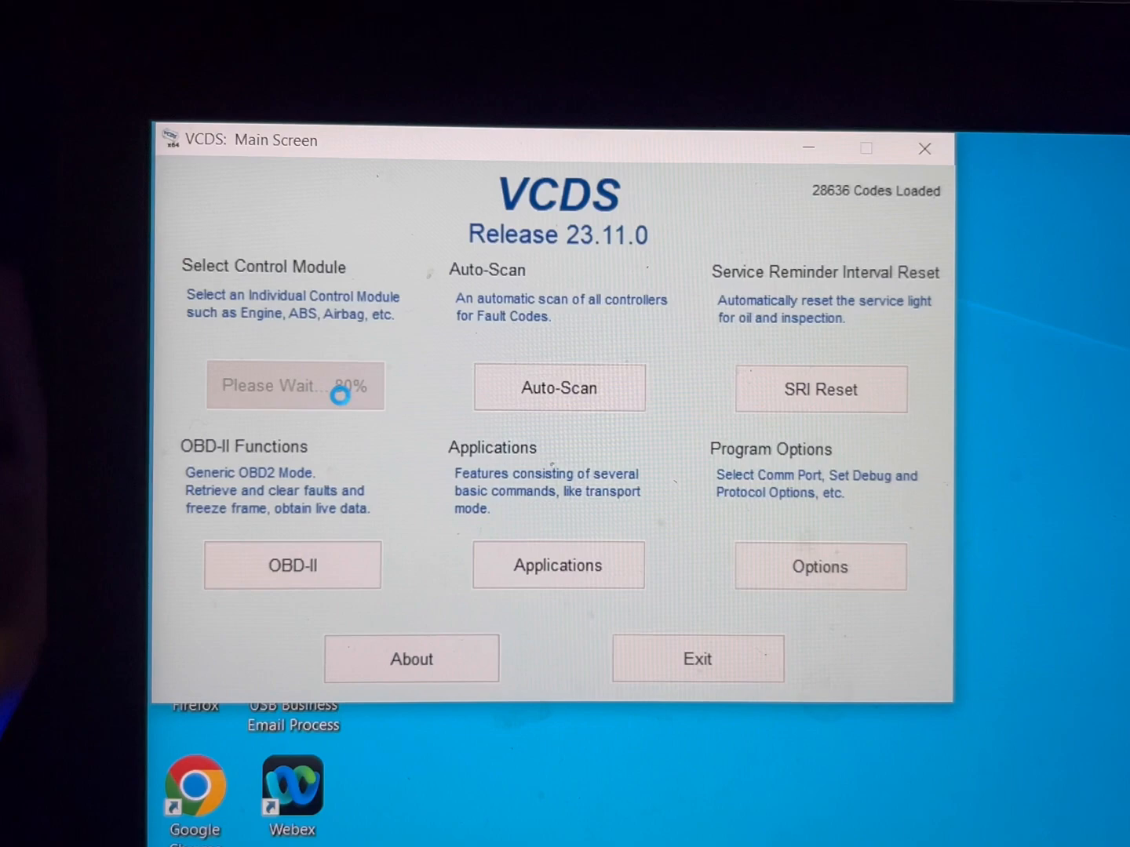
{"action": "left_click", "coordinate": [295, 386]}
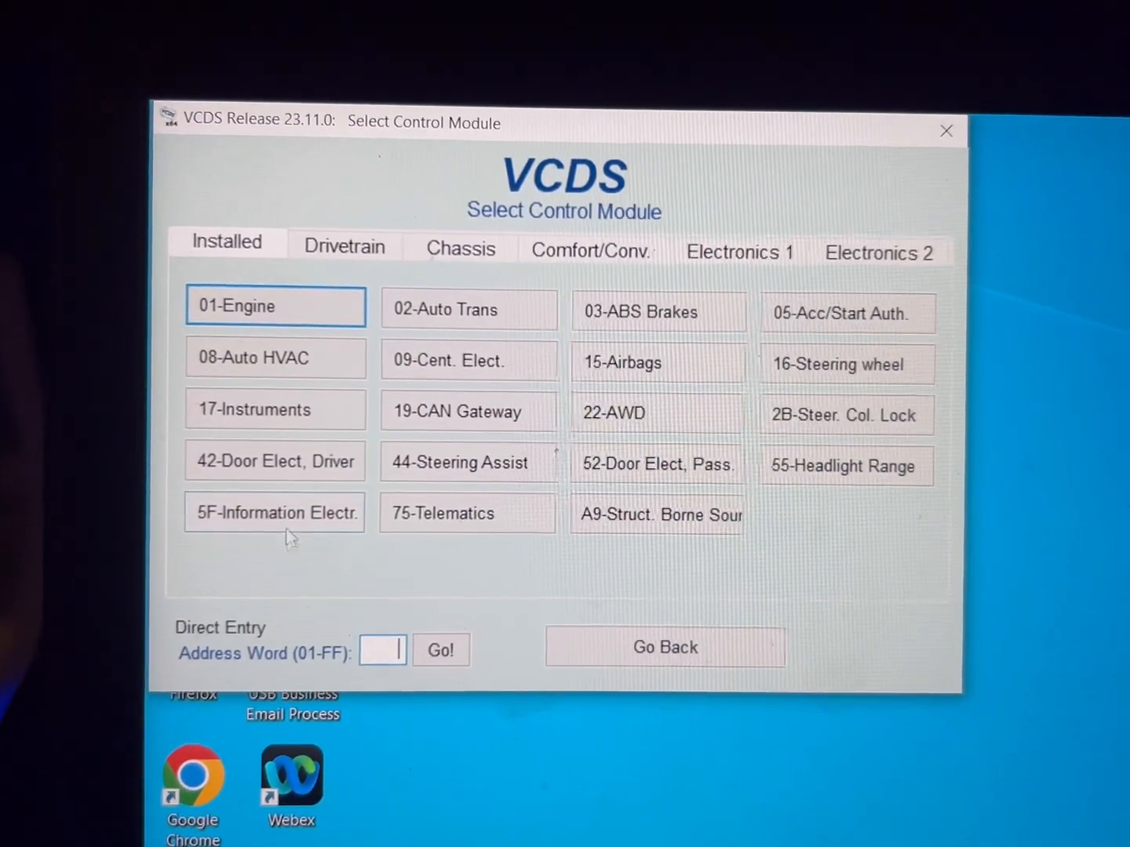
{"action": "left_click", "coordinate": [274, 511]}
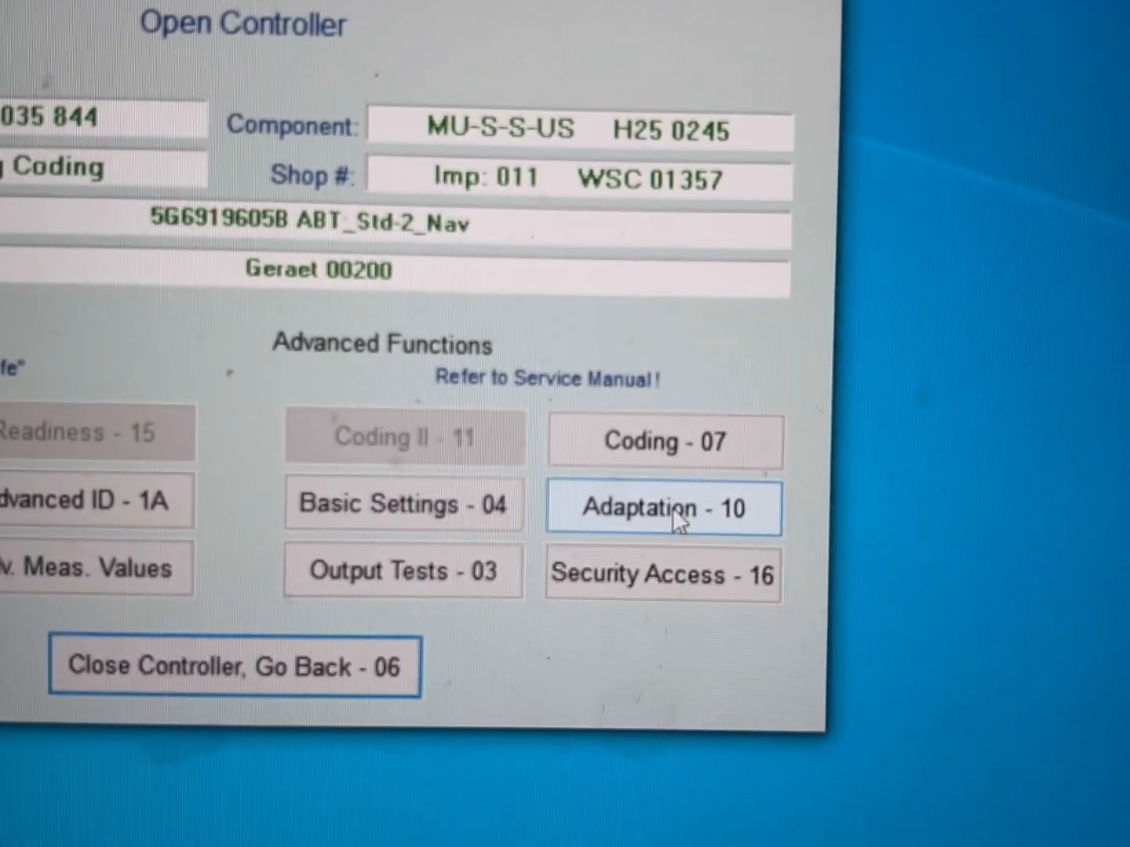
Step: In Adaptation, select channel IDE02502 Confirmation of installation change, stored value AF 13
{"action": "left_click", "coordinate": [662, 508]}
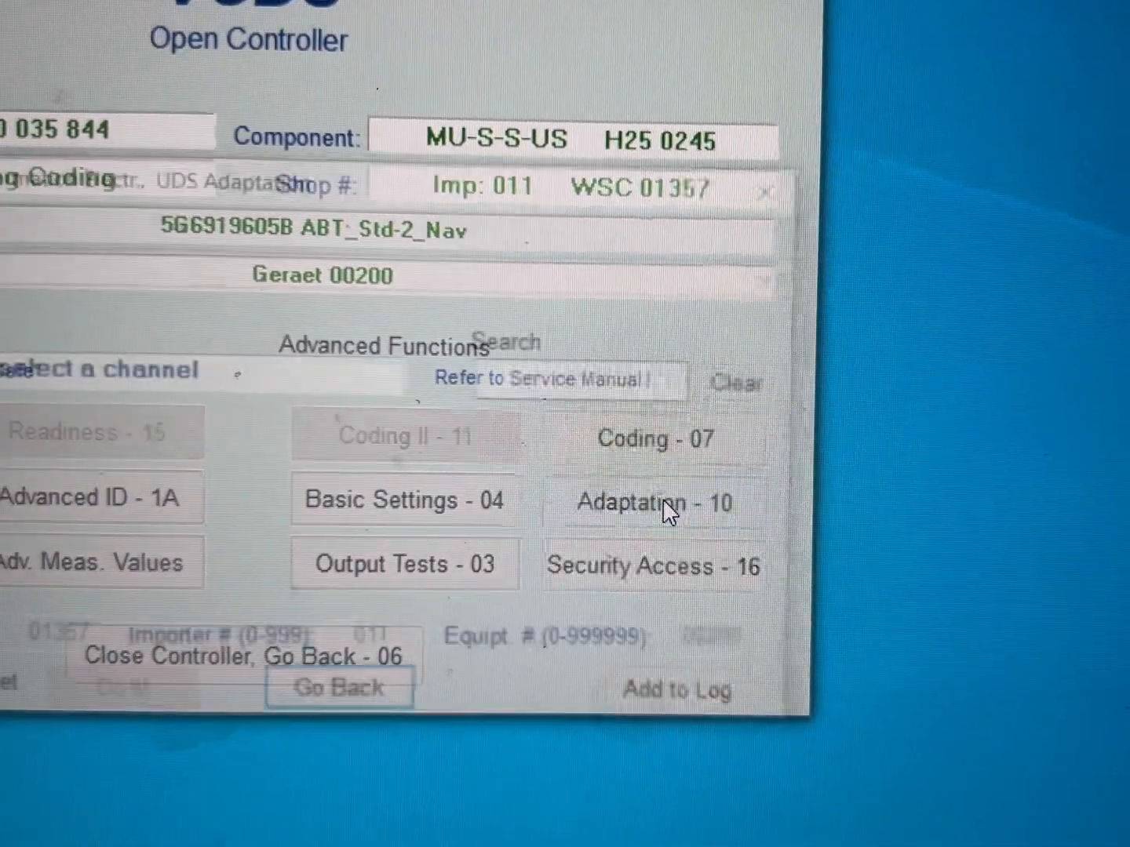
{"action": "left_click", "coordinate": [656, 502]}
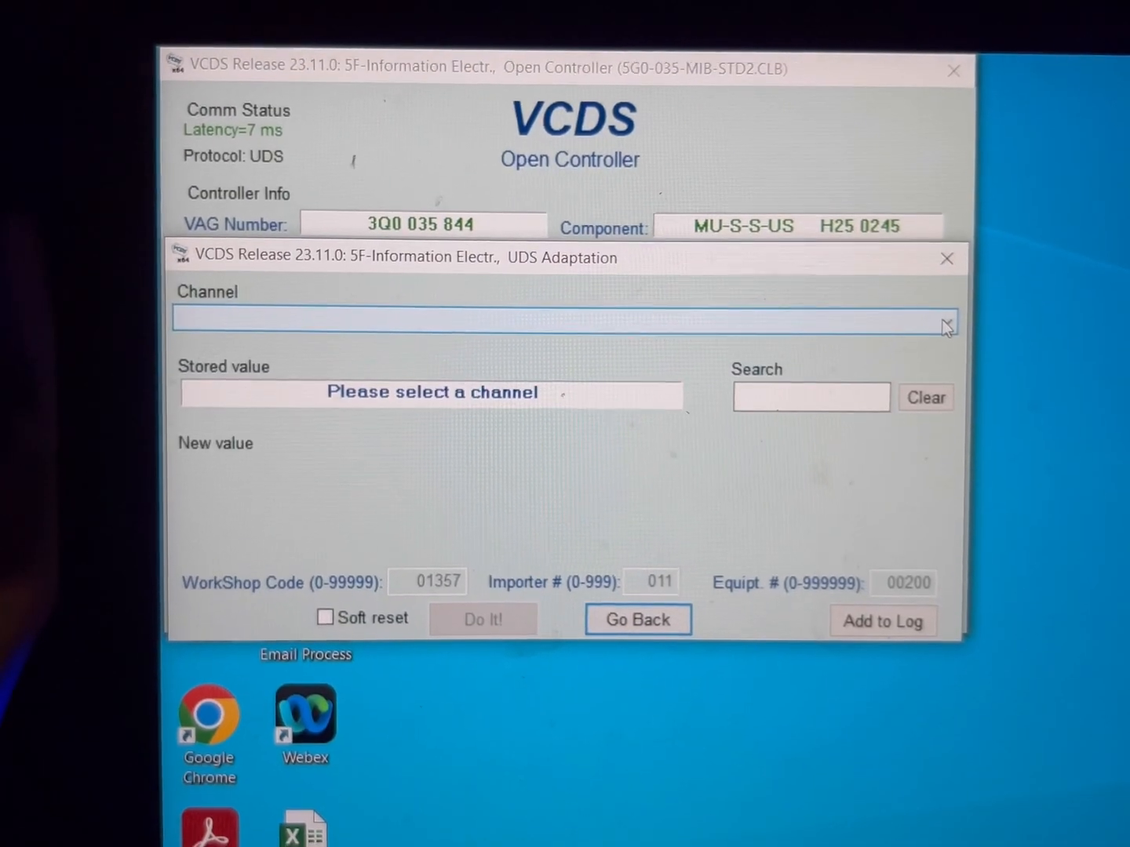
{"action": "left_click", "coordinate": [945, 324]}
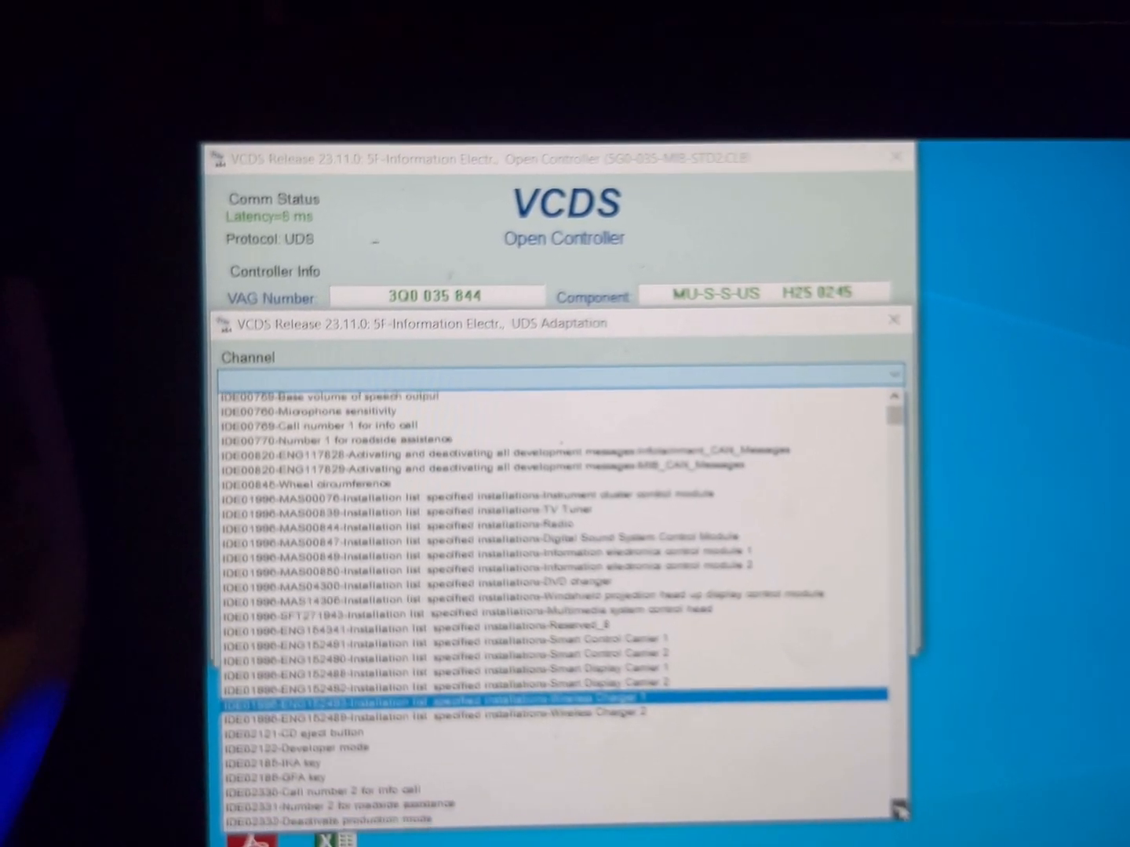
{"action": "scroll", "scroll_direction": "down", "scroll_amount": 3}
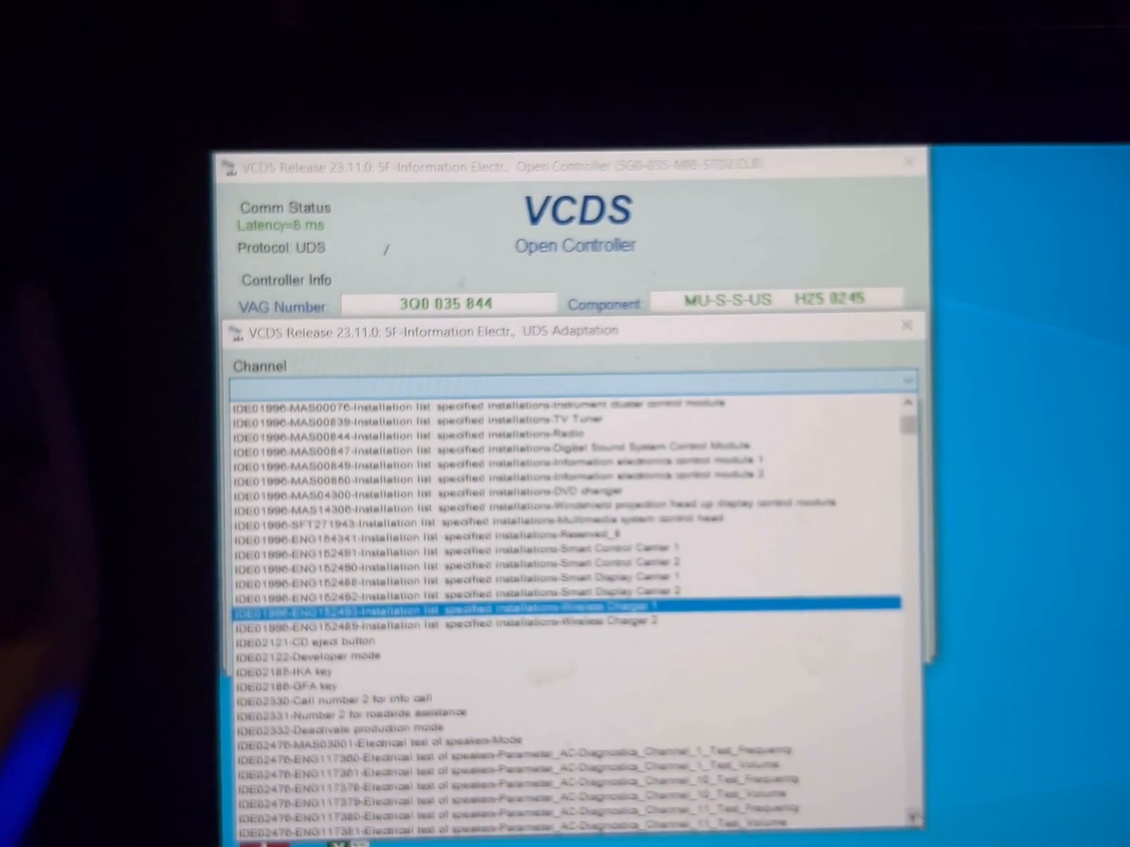
{"action": "scroll", "scroll_direction": "down", "scroll_amount": 3}
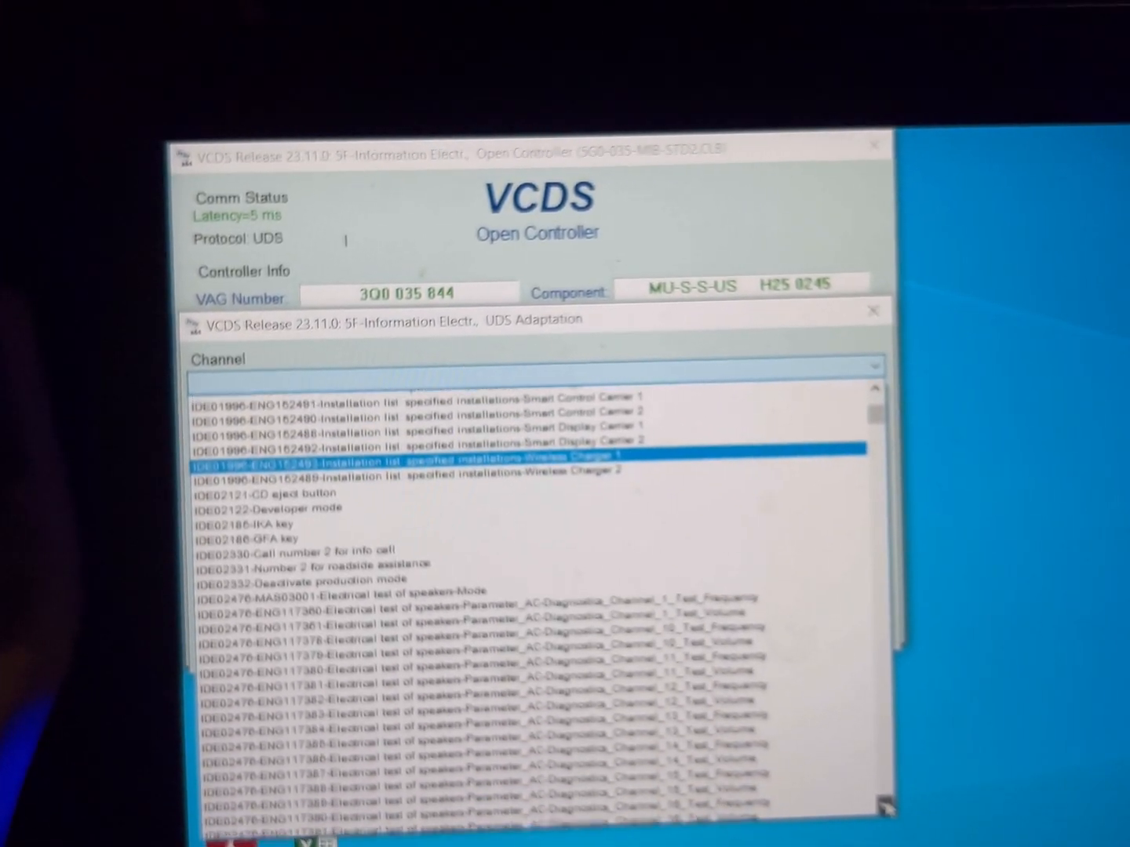
{"action": "scroll", "scroll_direction": "down", "scroll_amount": 3}
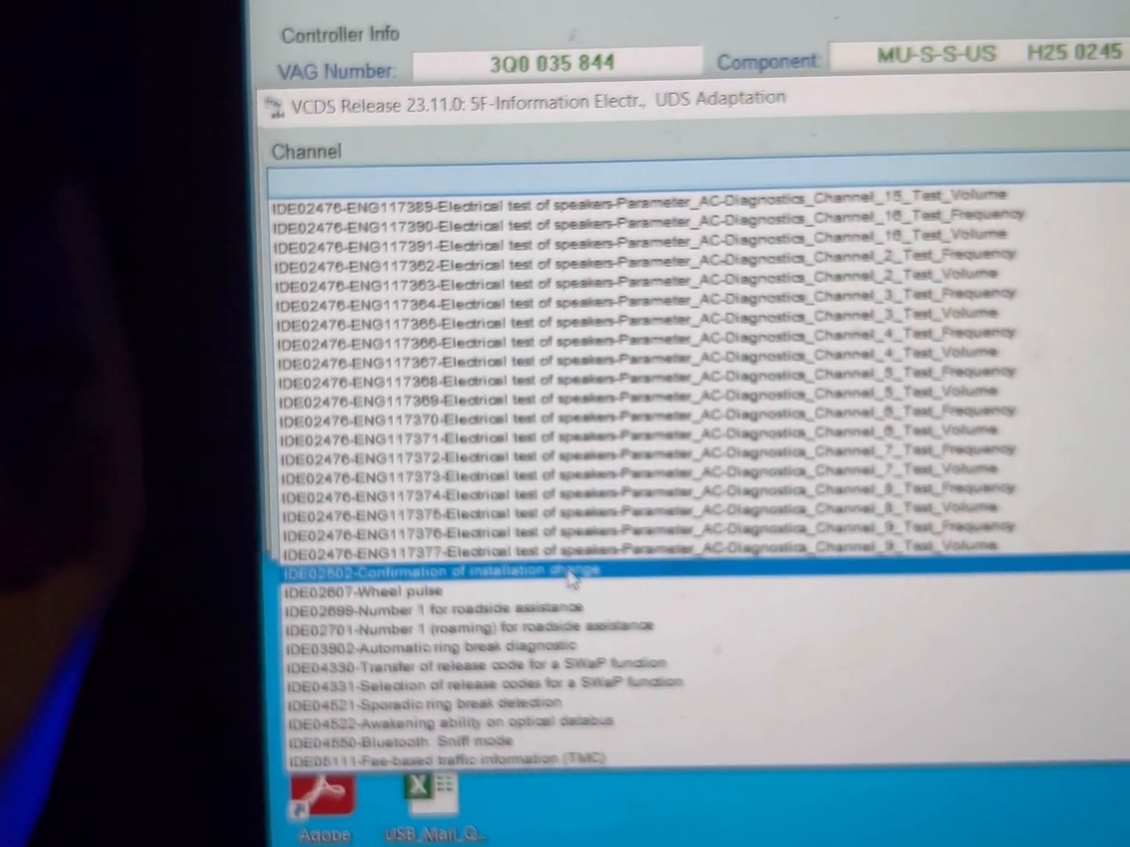
{"action": "double_click", "coordinate": [439, 570]}
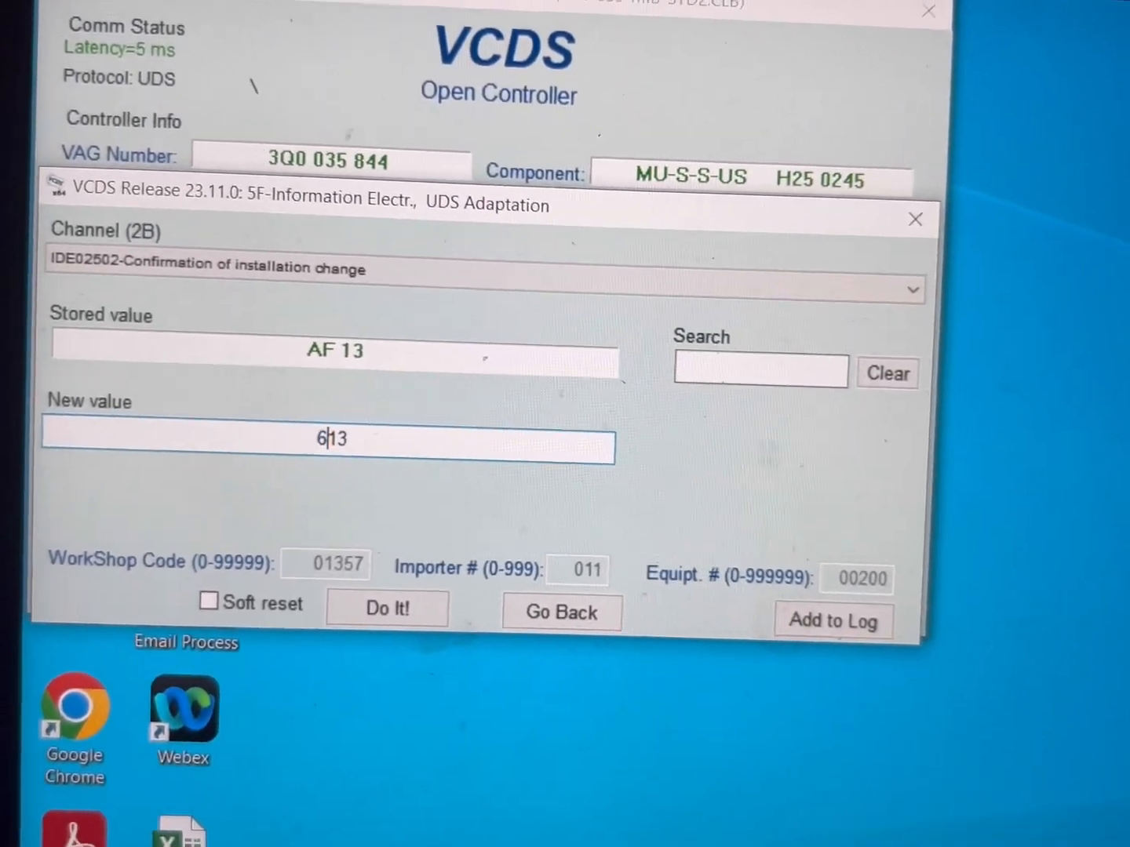
Step: Enter 66 C1 as the new value for the installation change channel
{"action": "type", "text": "66"}
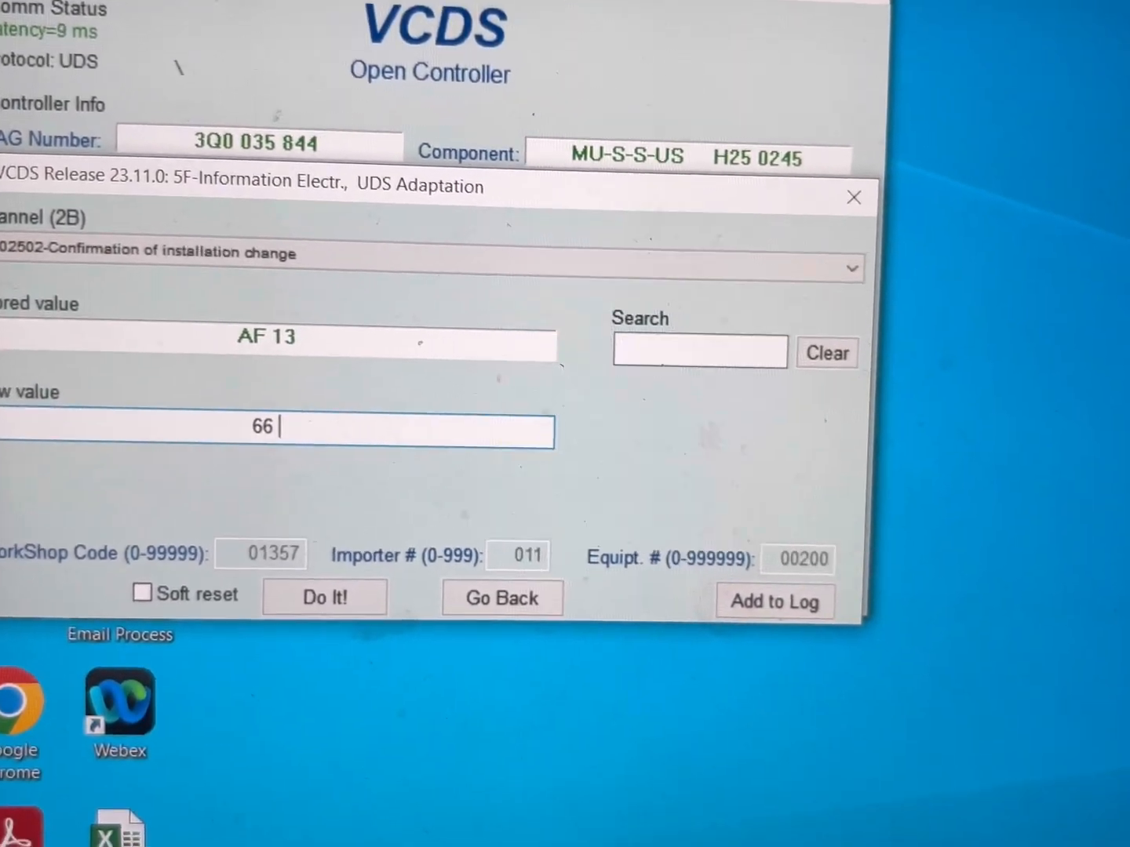
{"action": "type", "text": "d"}
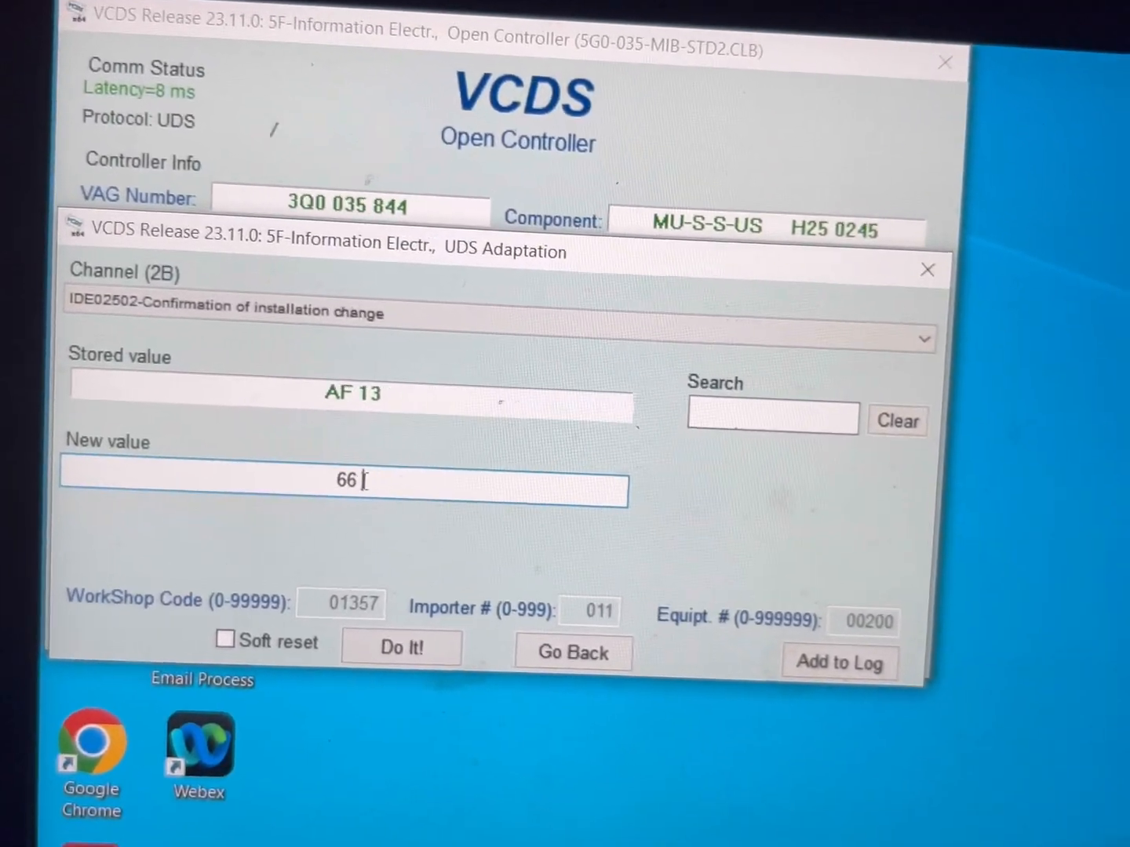
{"action": "type", "text": "C1"}
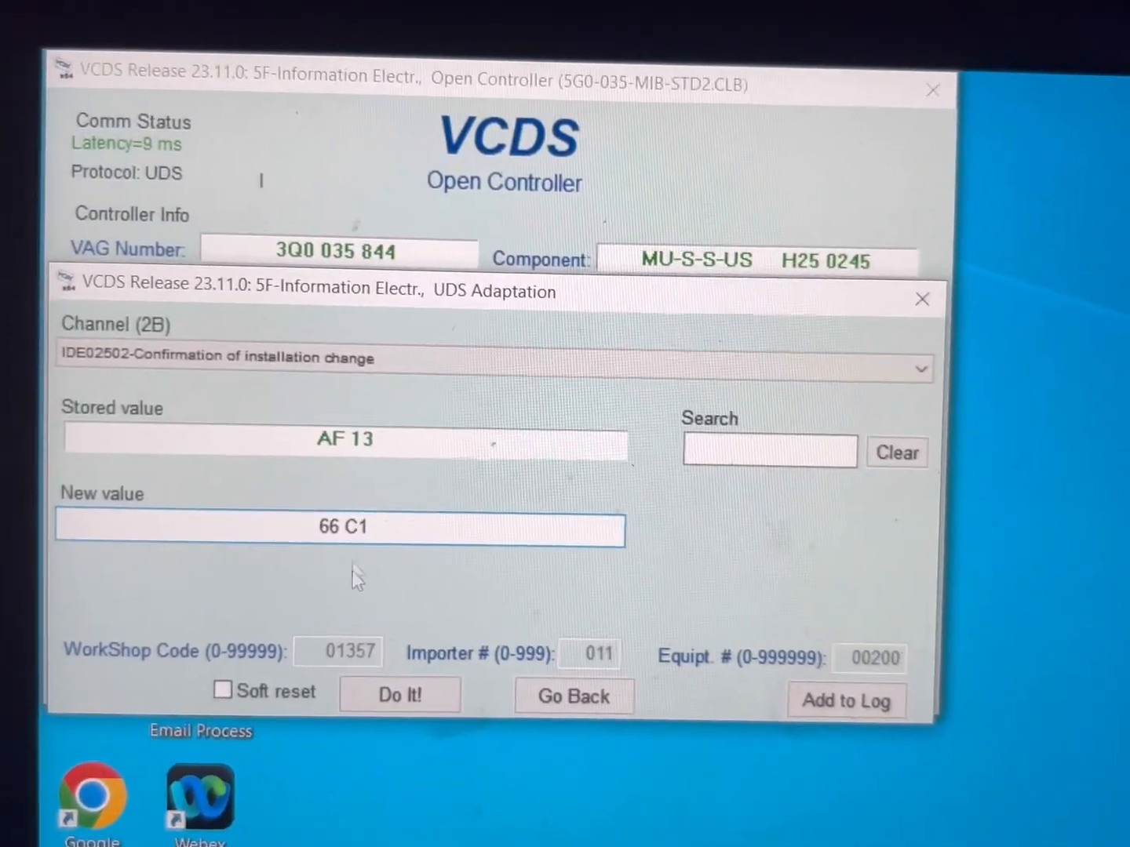
Step: Write 66 C1 to the controller, accept the replace prompt, and return to the module overview
{"action": "left_click", "coordinate": [400, 693]}
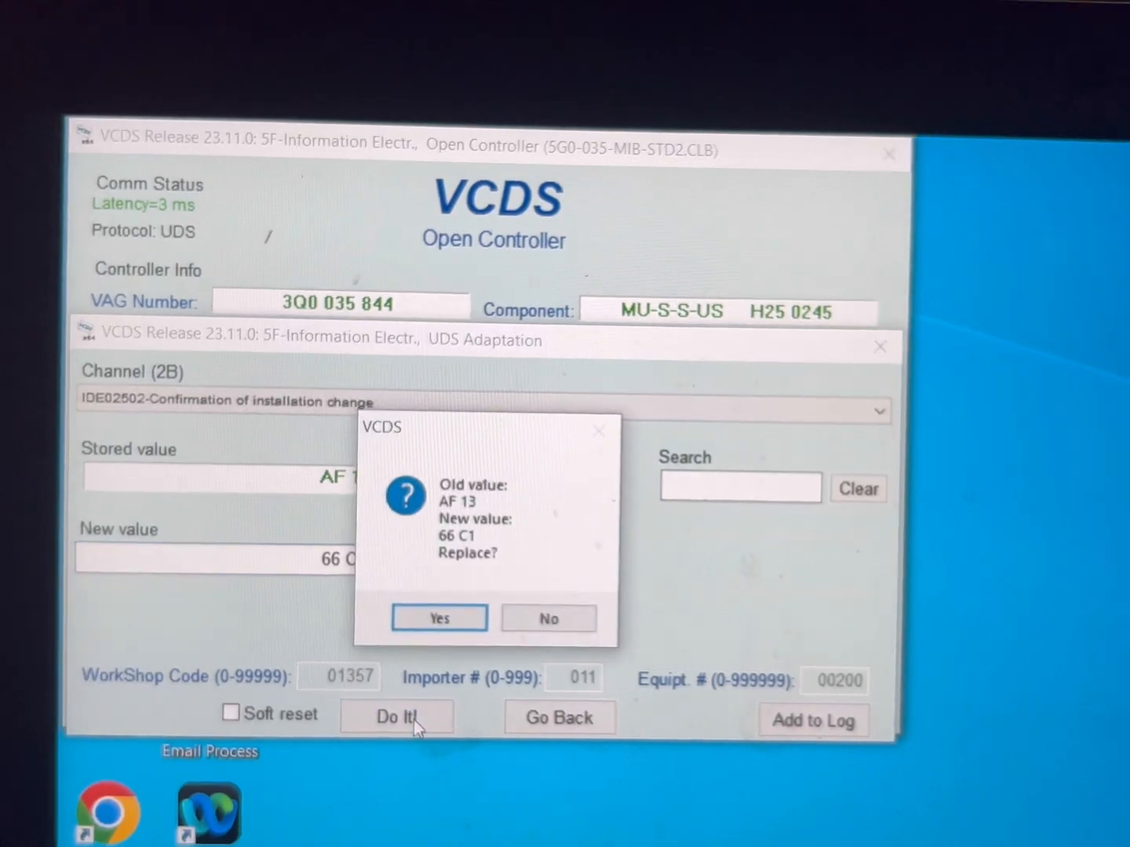
{"action": "left_click", "coordinate": [438, 618]}
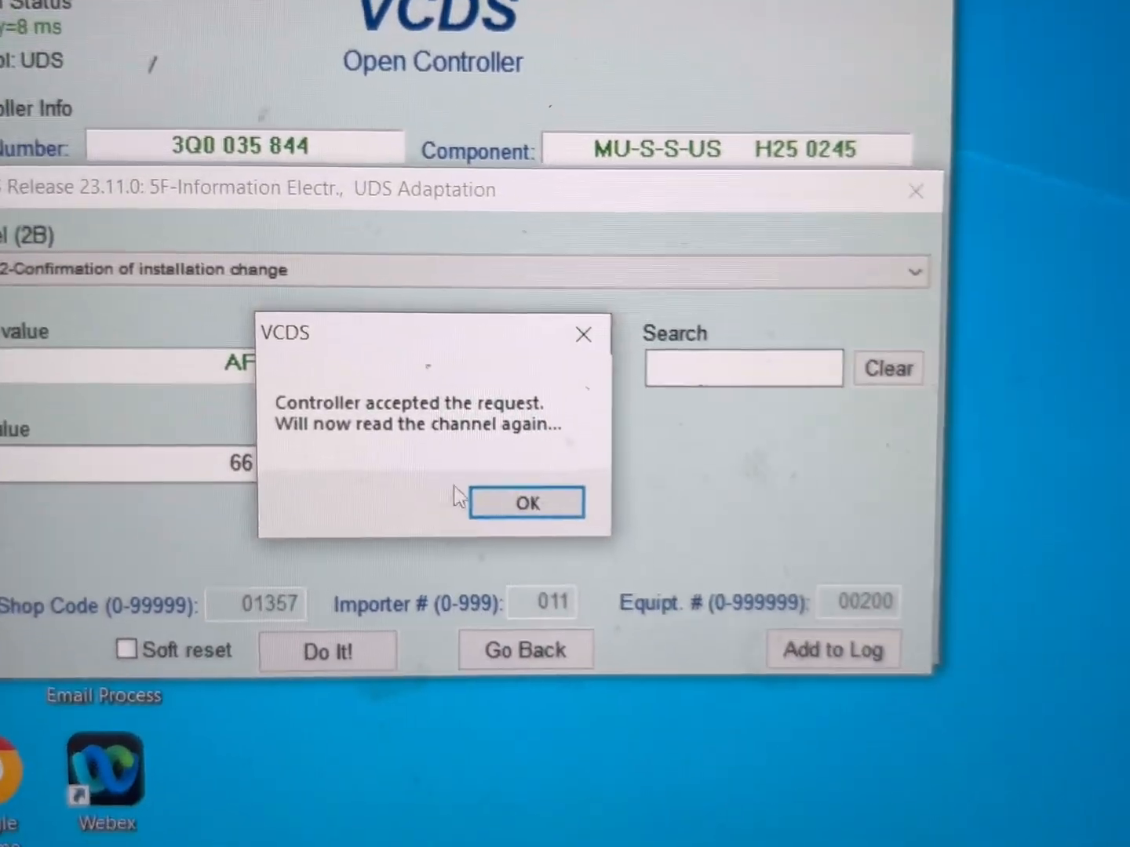
{"action": "left_click", "coordinate": [528, 502]}
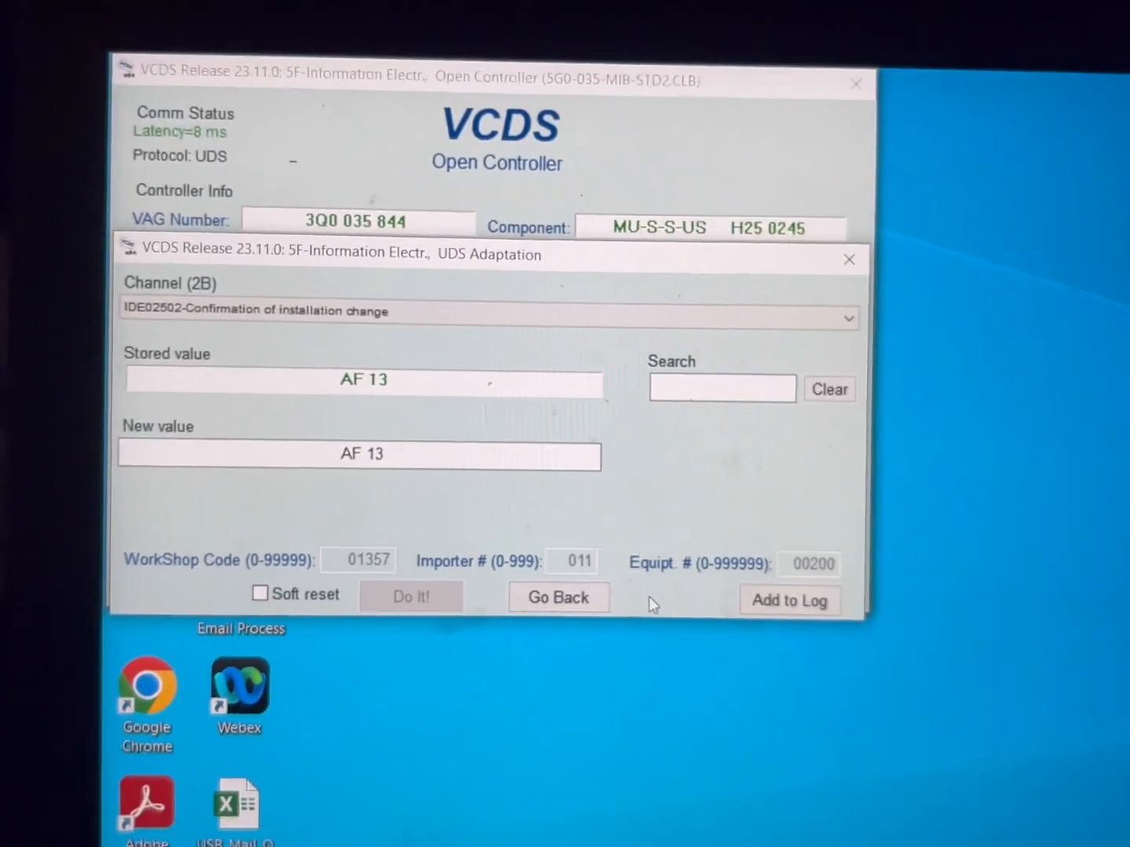
{"action": "left_click", "coordinate": [559, 597]}
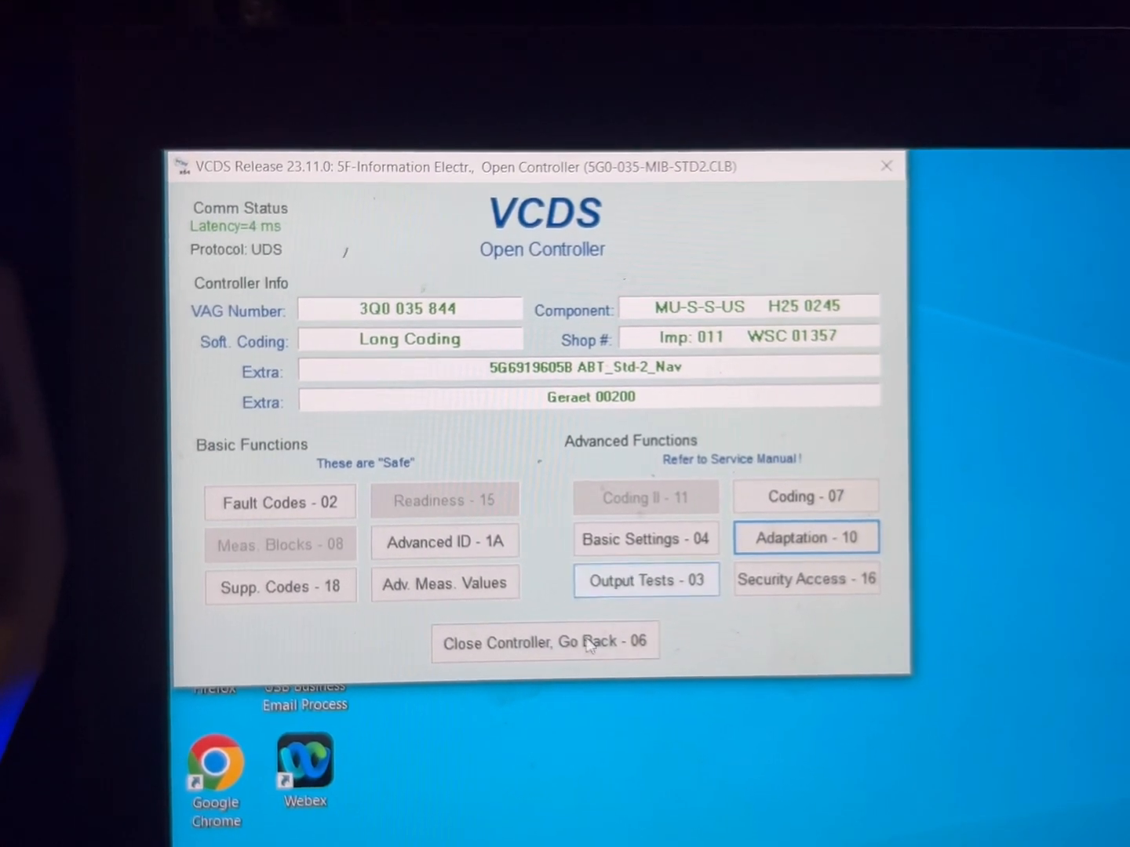
Step: Reopen the 5F module, view its two stored fault codes, and start Clear Codes
{"action": "left_click", "coordinate": [543, 641]}
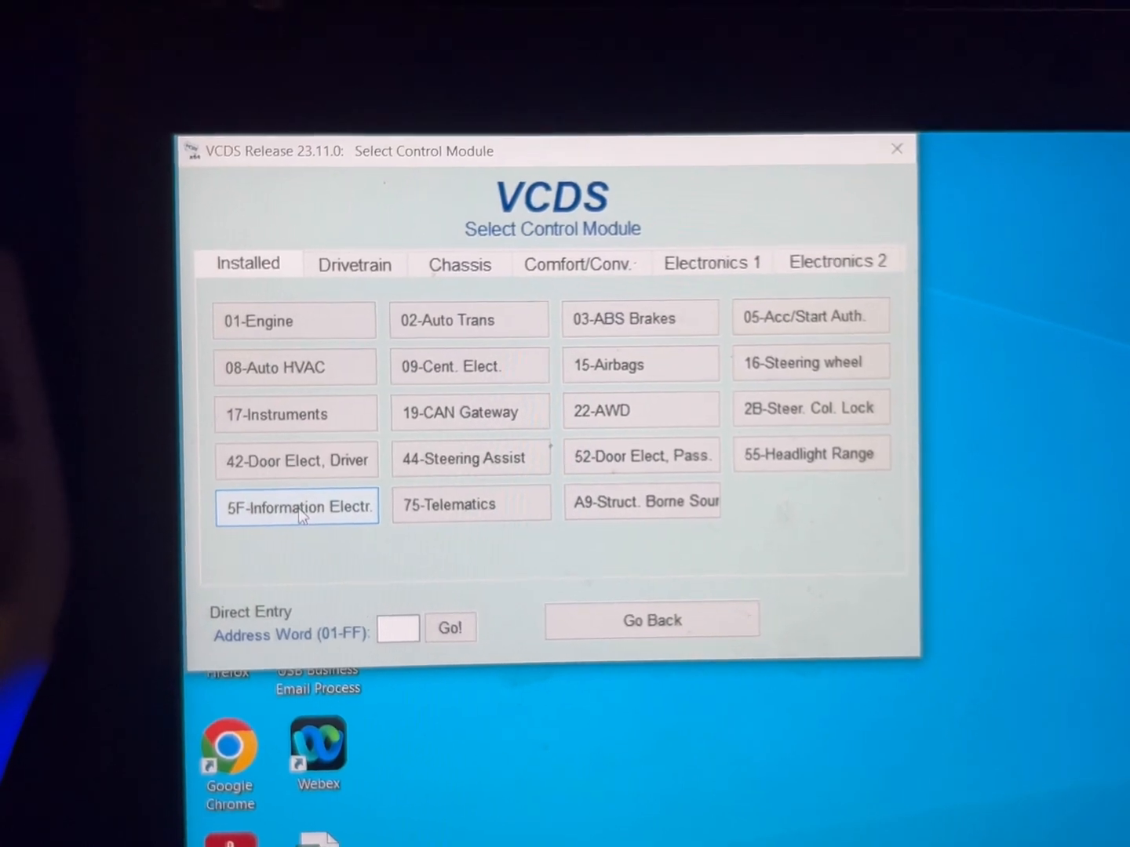
{"action": "left_click", "coordinate": [296, 507]}
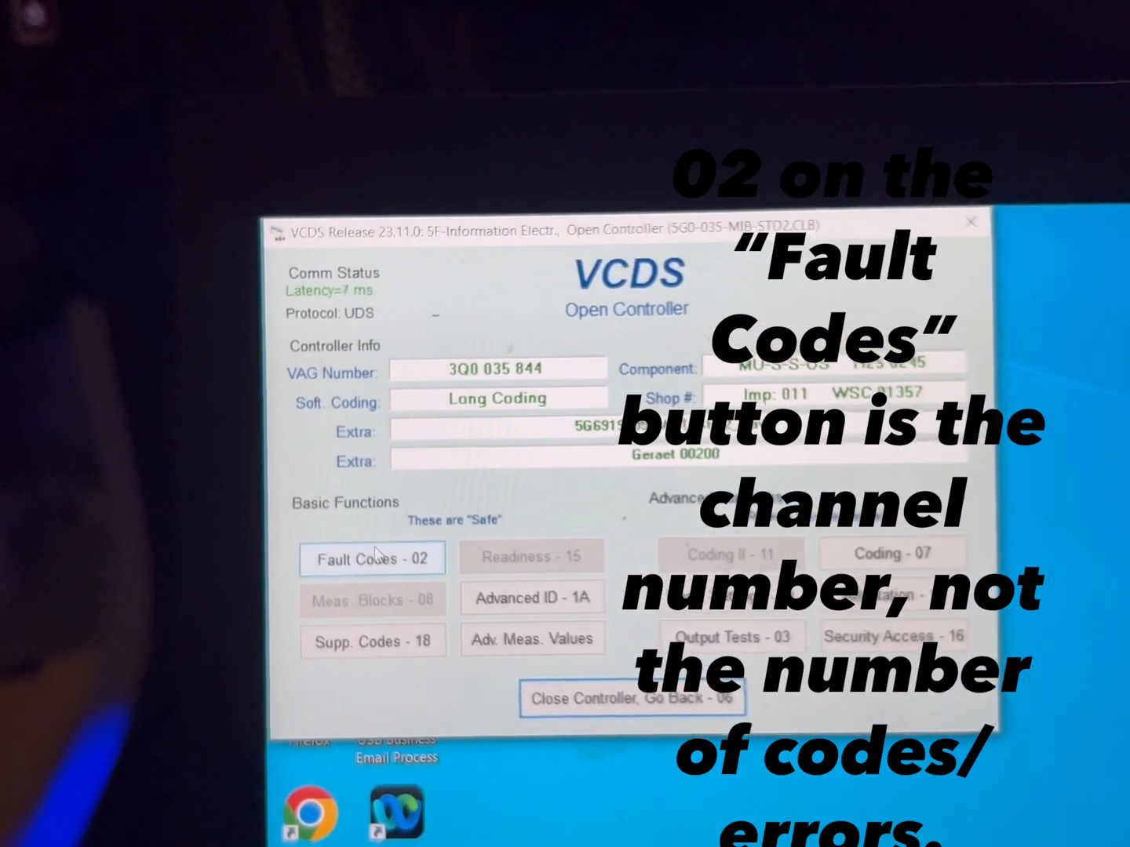
{"action": "left_click", "coordinate": [373, 559]}
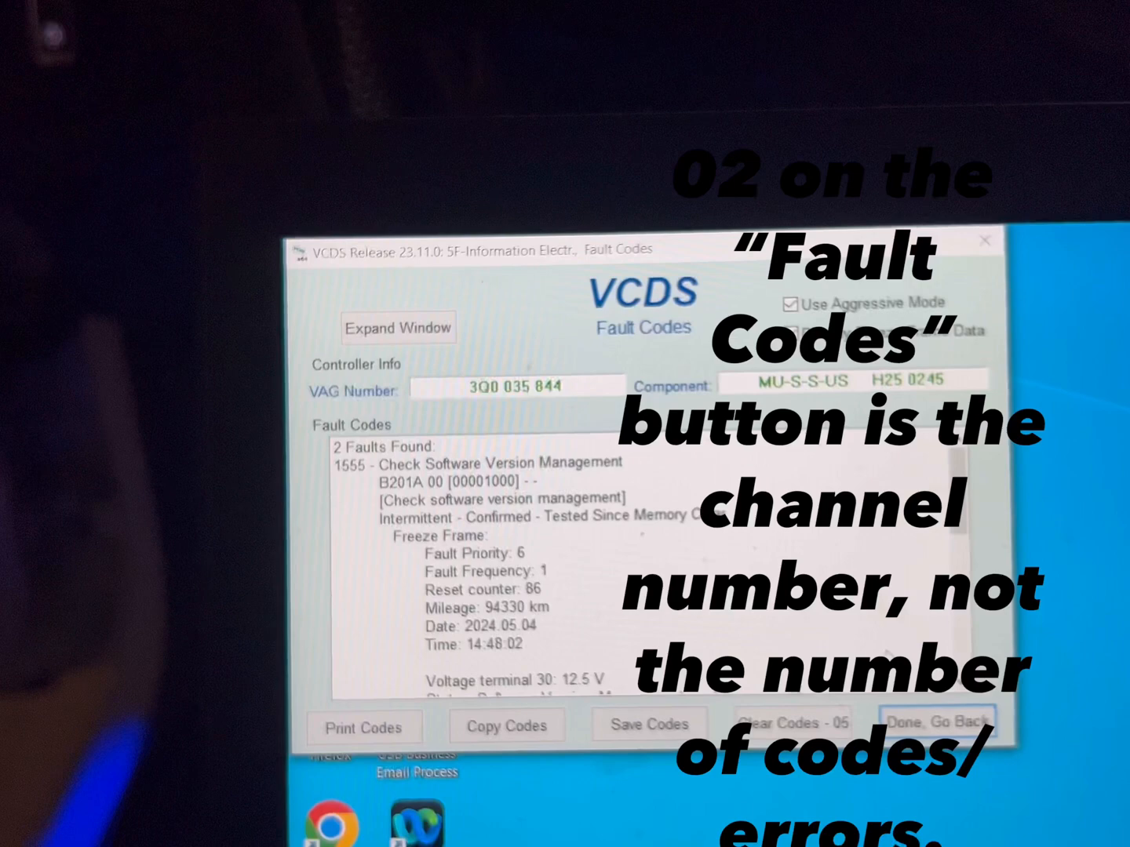
{"action": "left_click", "coordinate": [937, 725]}
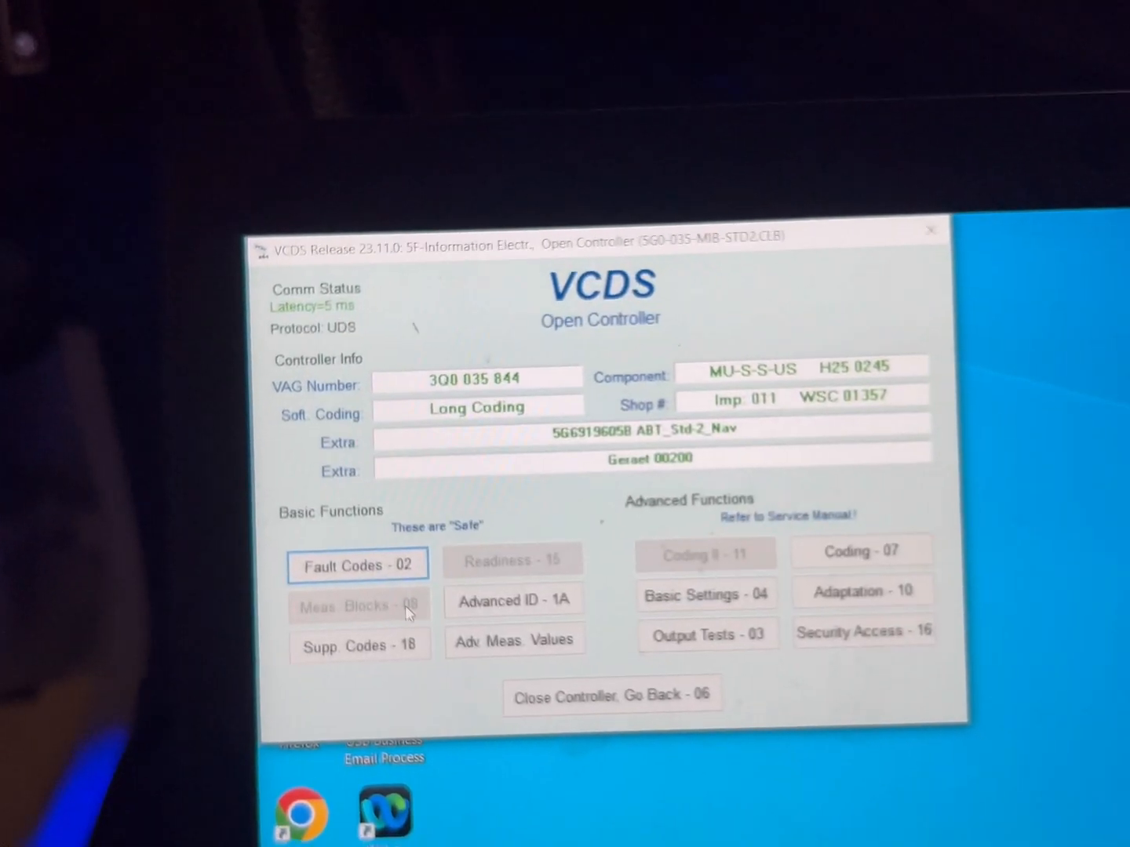
{"action": "left_click", "coordinate": [358, 565]}
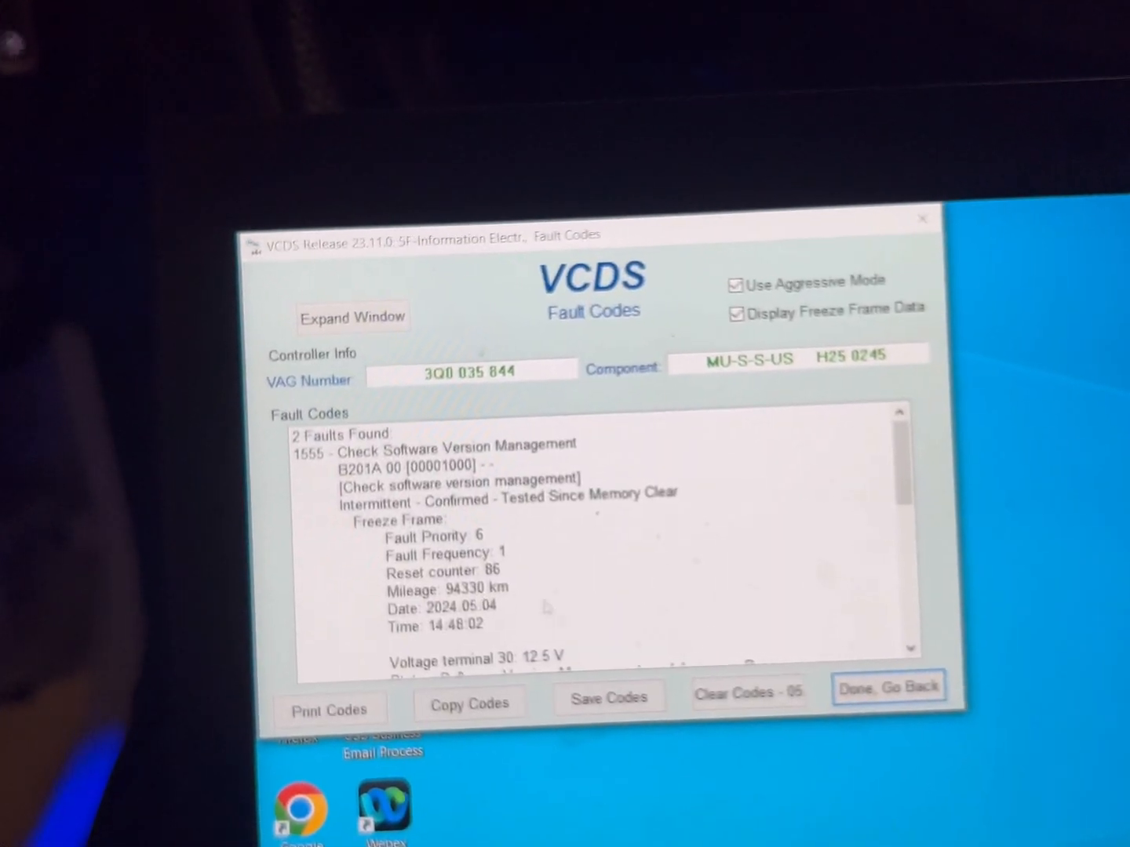
{"action": "left_click", "coordinate": [744, 692]}
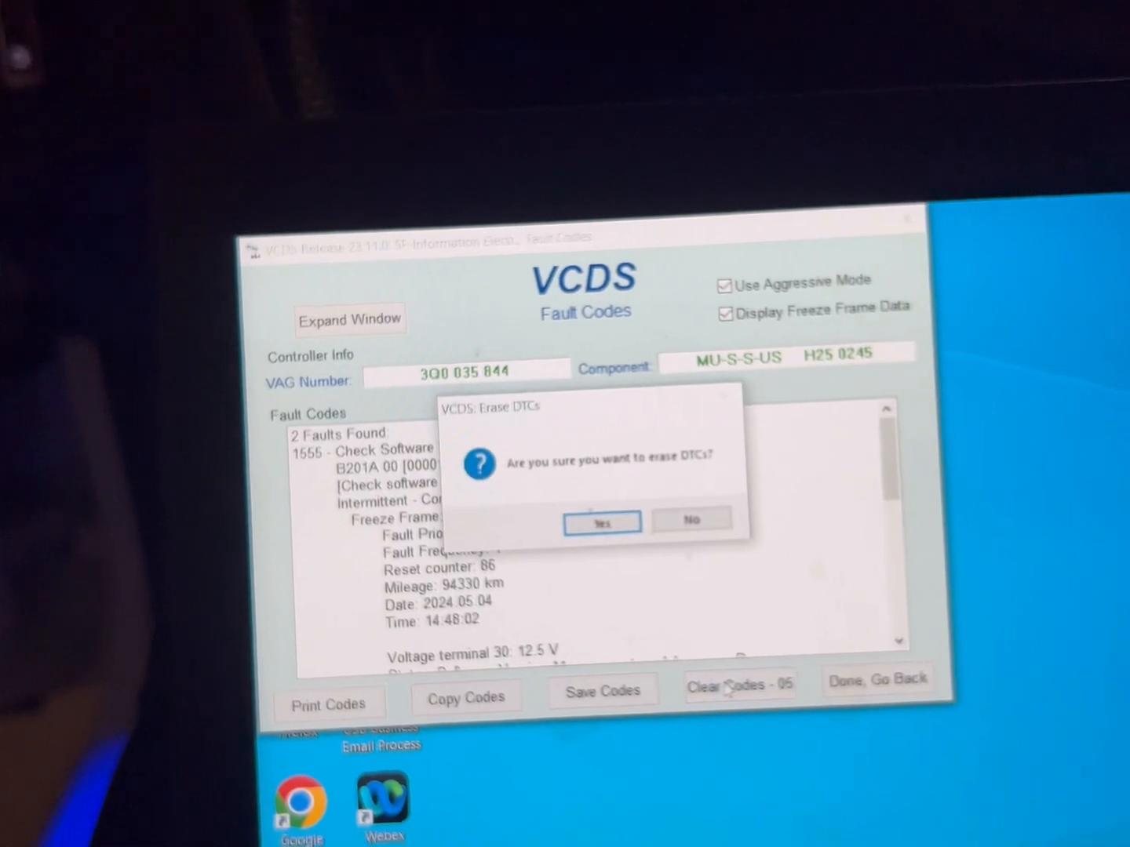
Step: Confirm erasing the 5F module's fault codes
{"action": "left_click", "coordinate": [603, 521]}
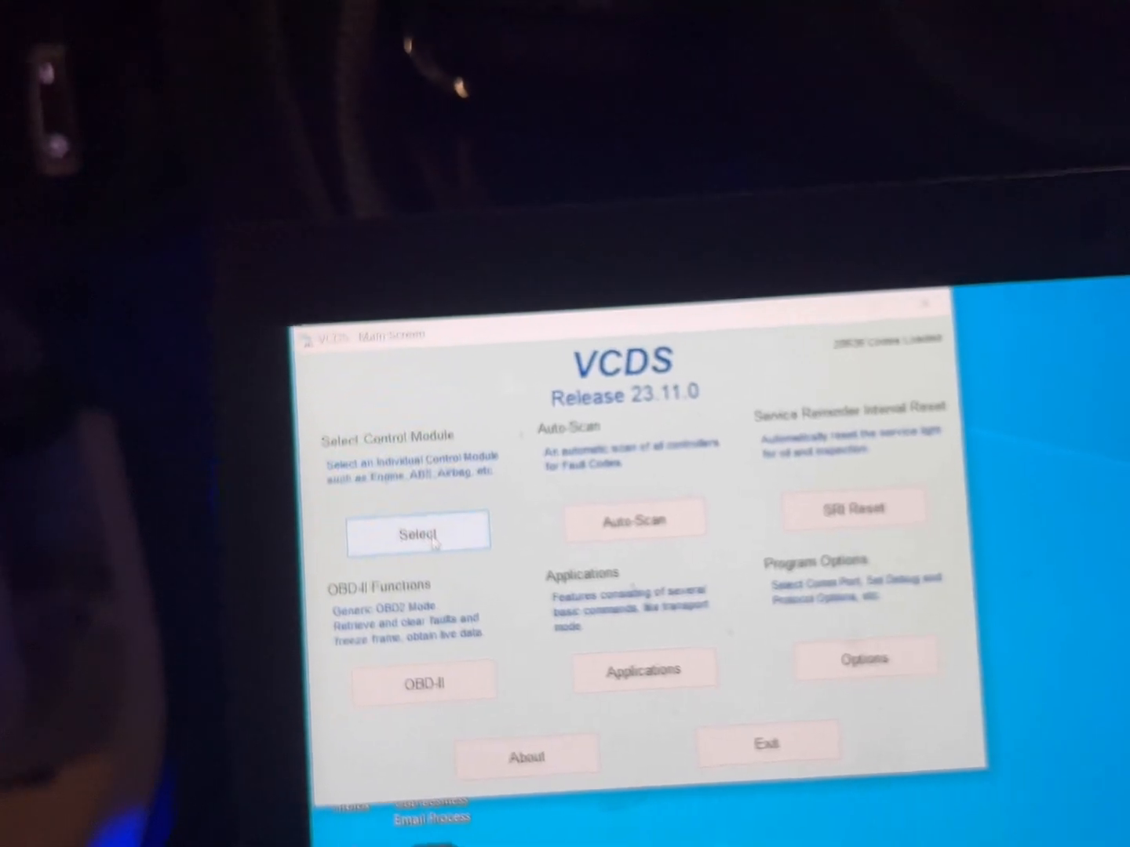
Step: Reconnect to the 5F module and read Fault Codes, now showing 'No fault code found'
{"action": "left_click", "coordinate": [418, 534]}
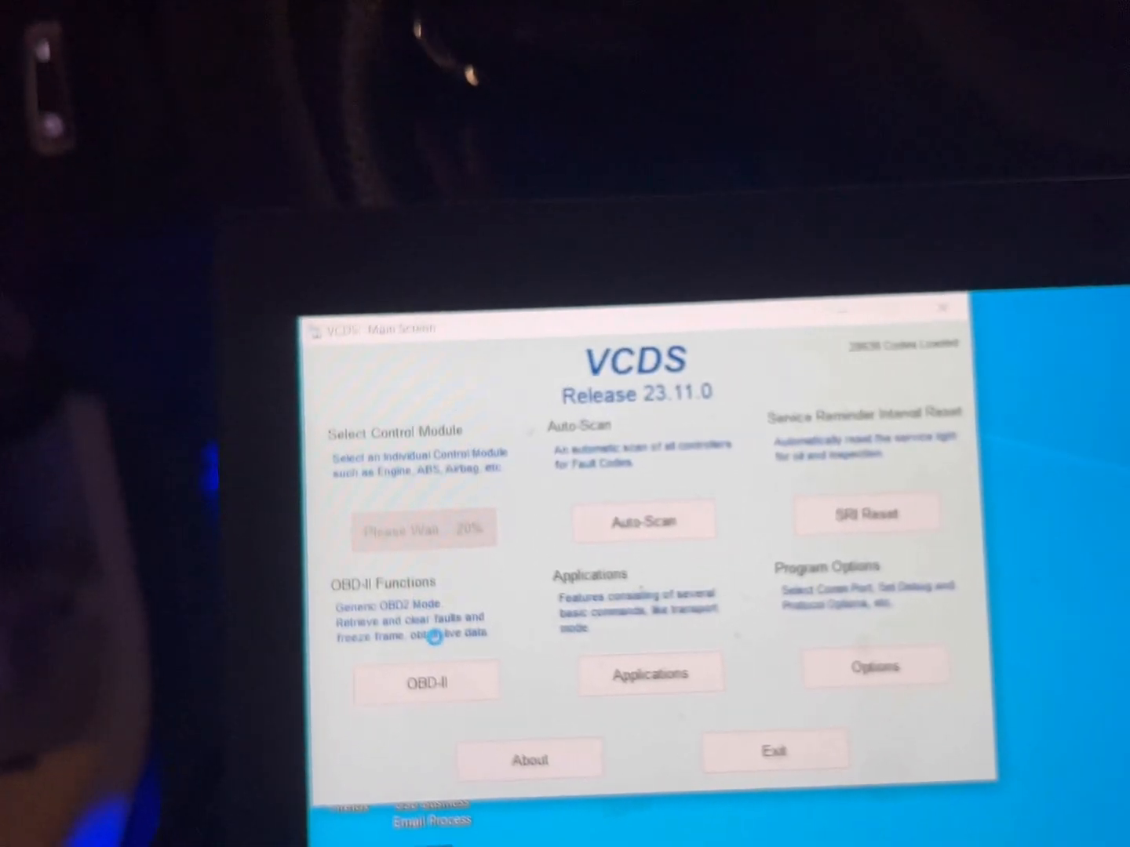
{"action": "left_click", "coordinate": [424, 528]}
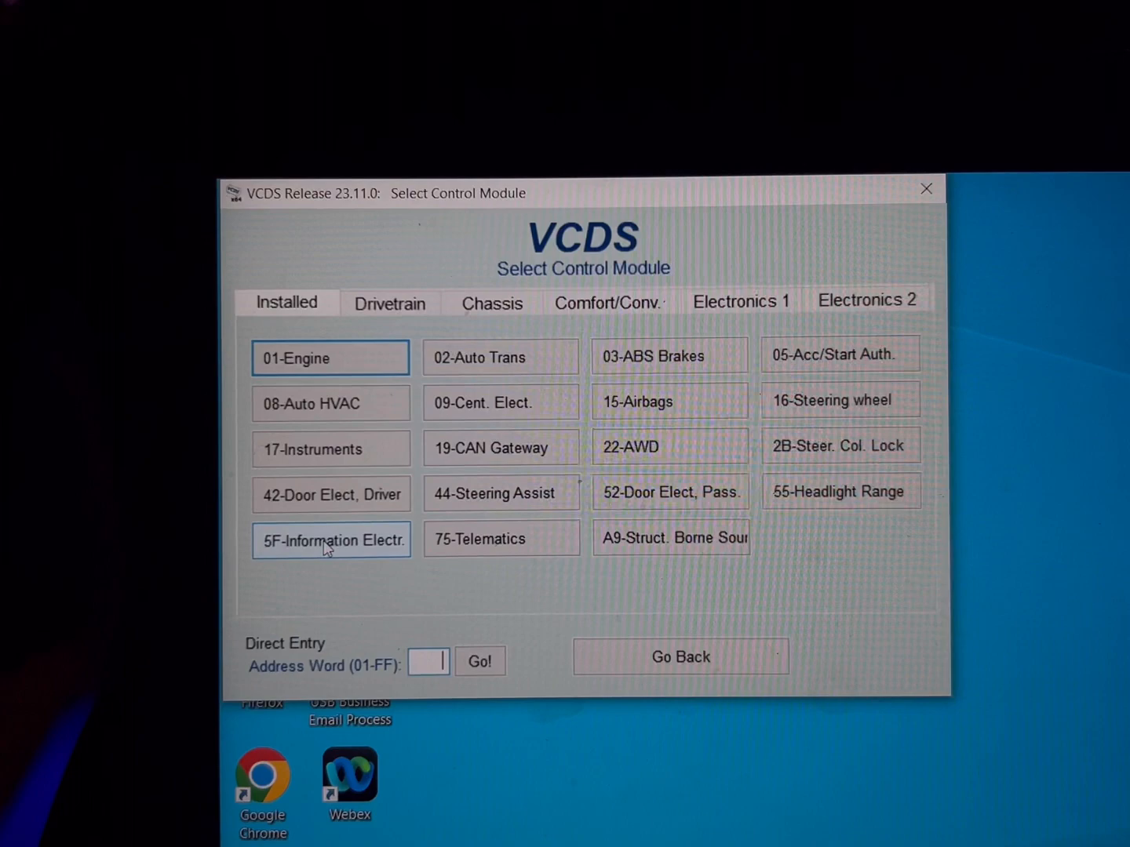
{"action": "left_click", "coordinate": [329, 540]}
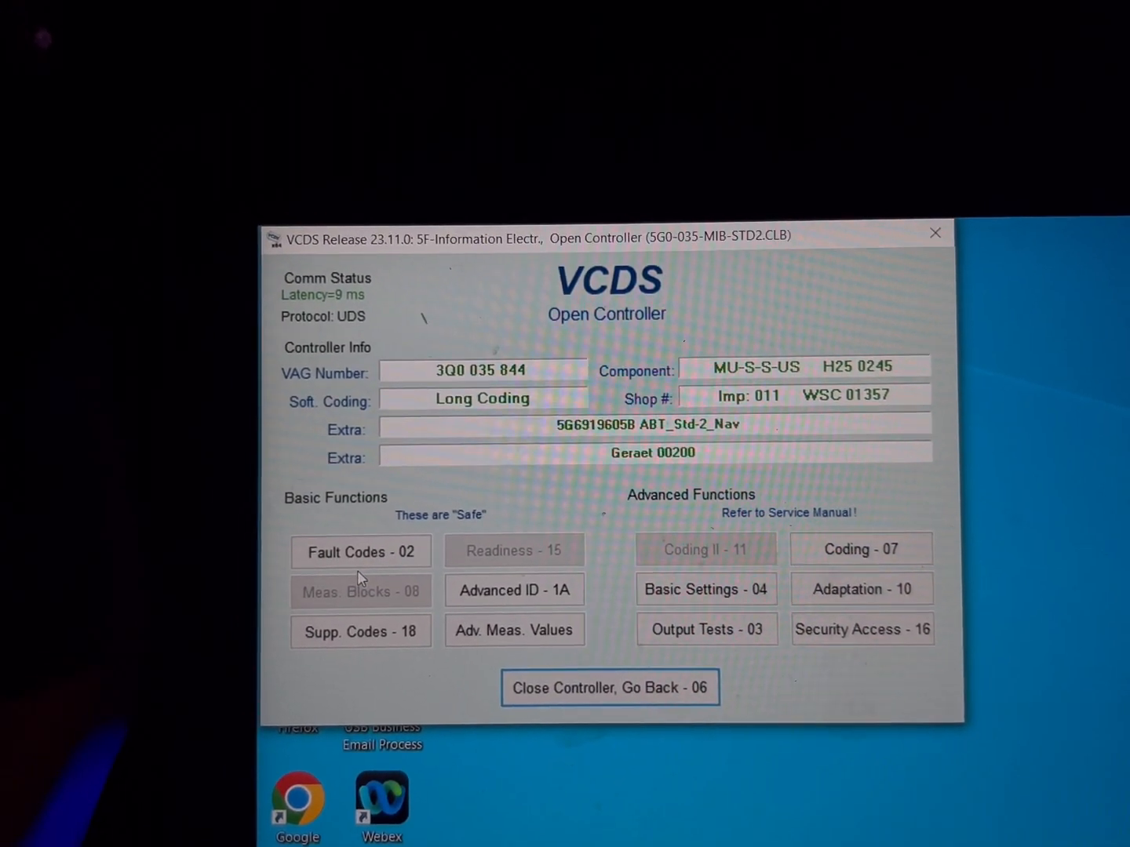
{"action": "left_click", "coordinate": [360, 553]}
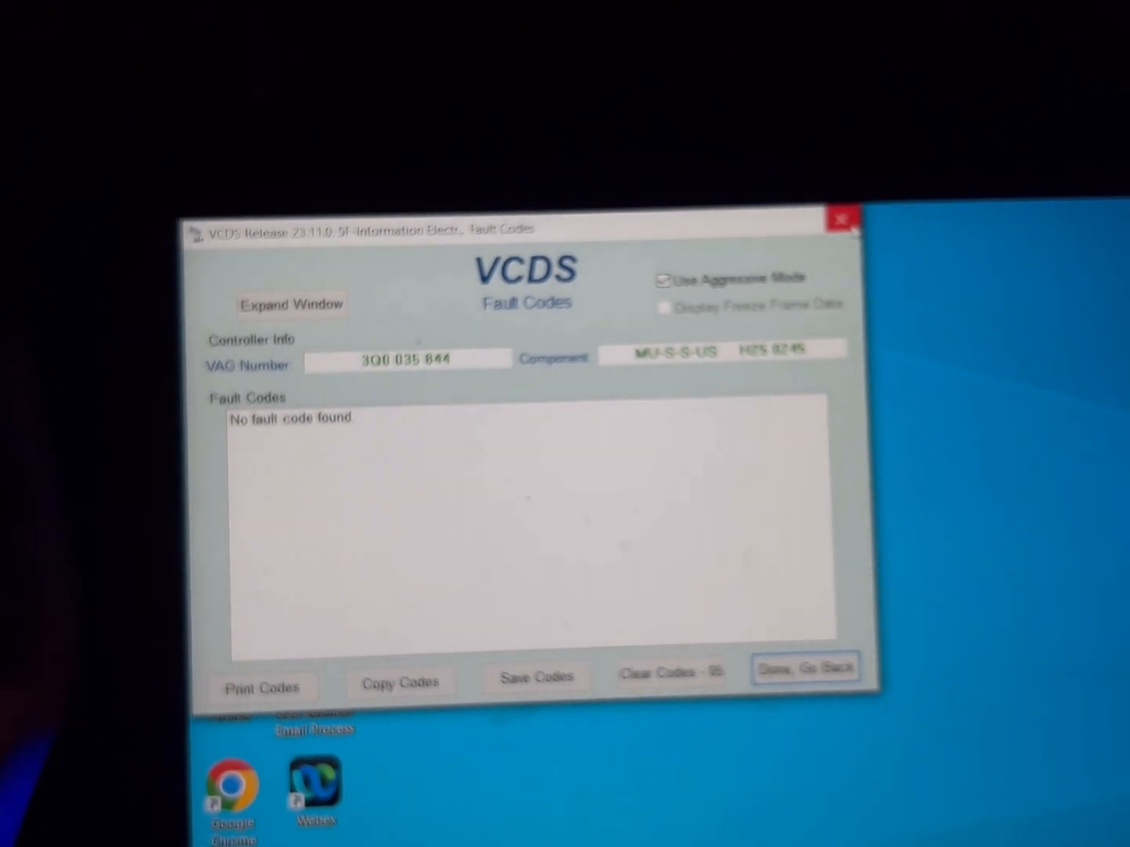
Step: Leave the fault code results and back out to the VCDS main screen
{"action": "left_click", "coordinate": [807, 668]}
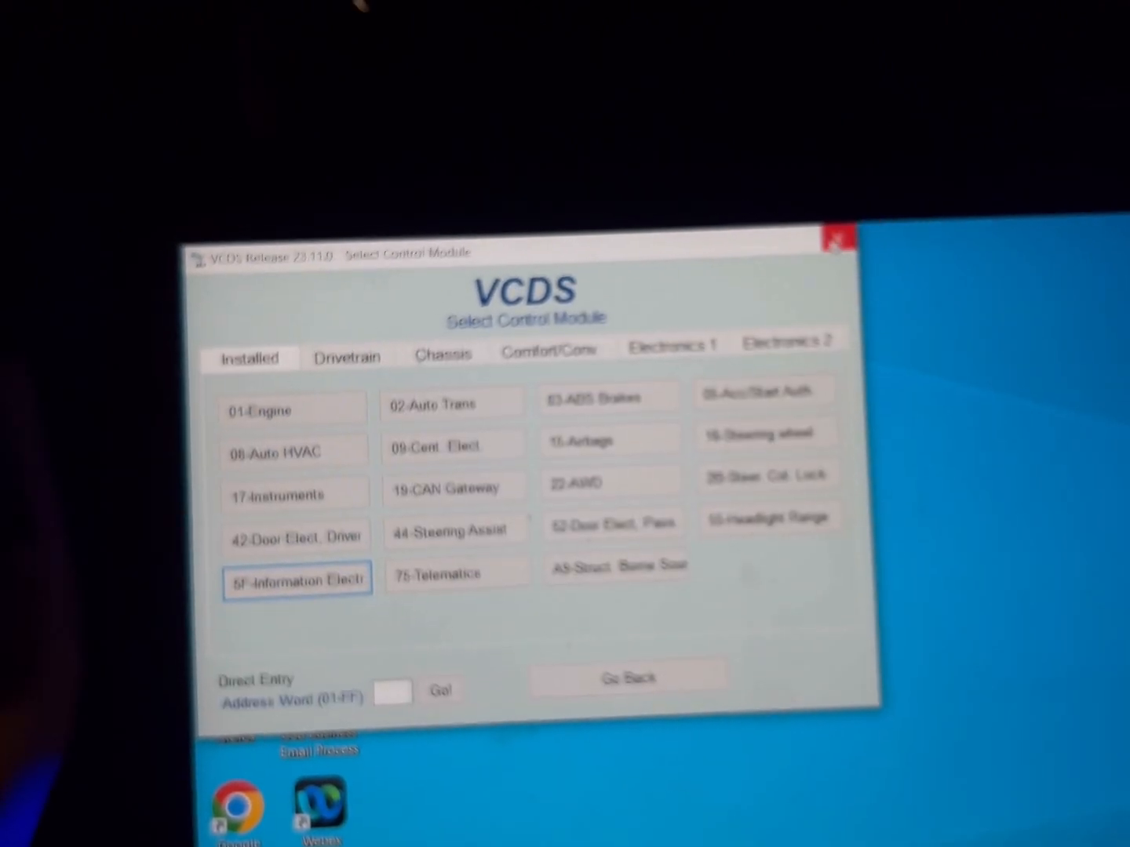
{"action": "left_click", "coordinate": [626, 678]}
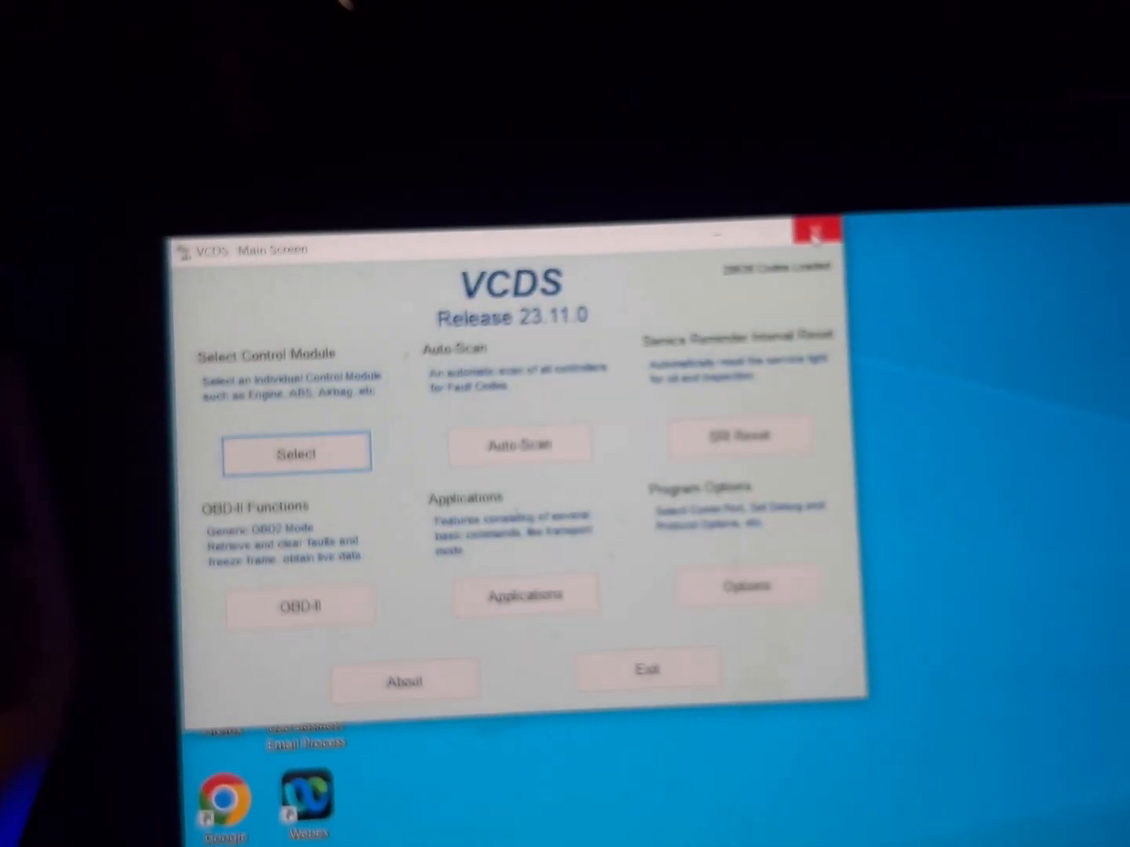